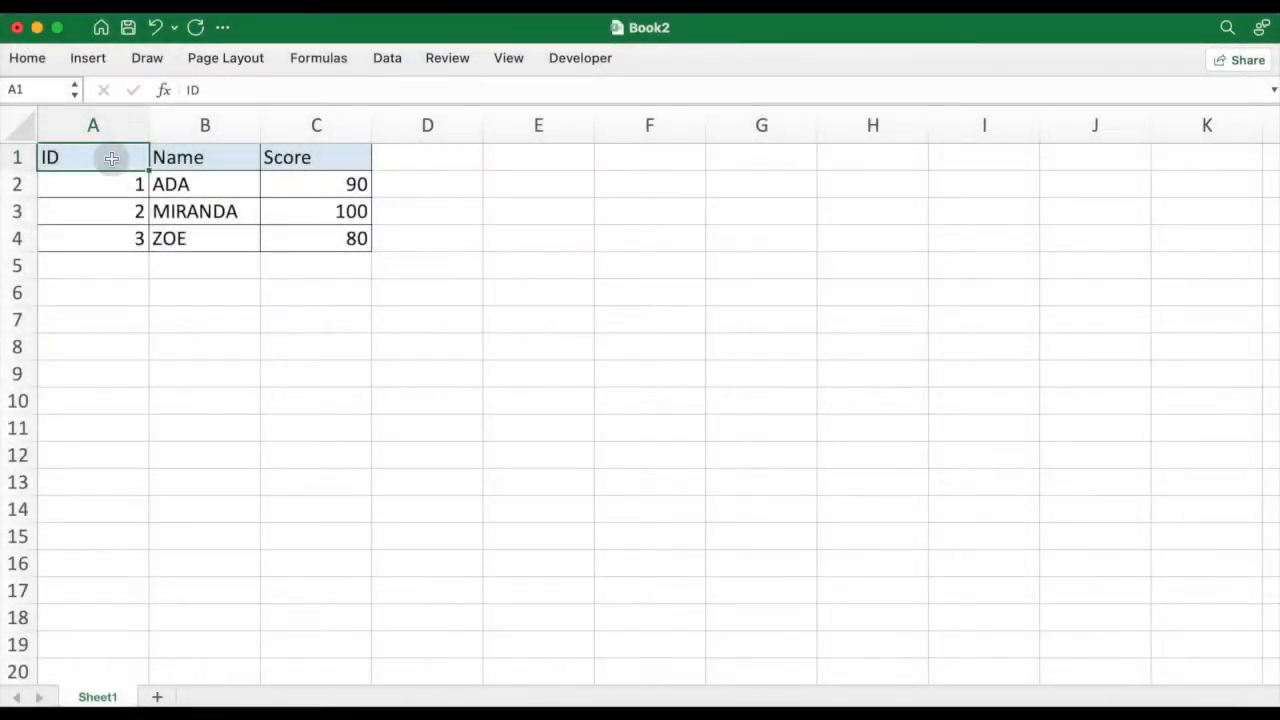
{"action": "mouse_move", "coordinate": [124, 158]}
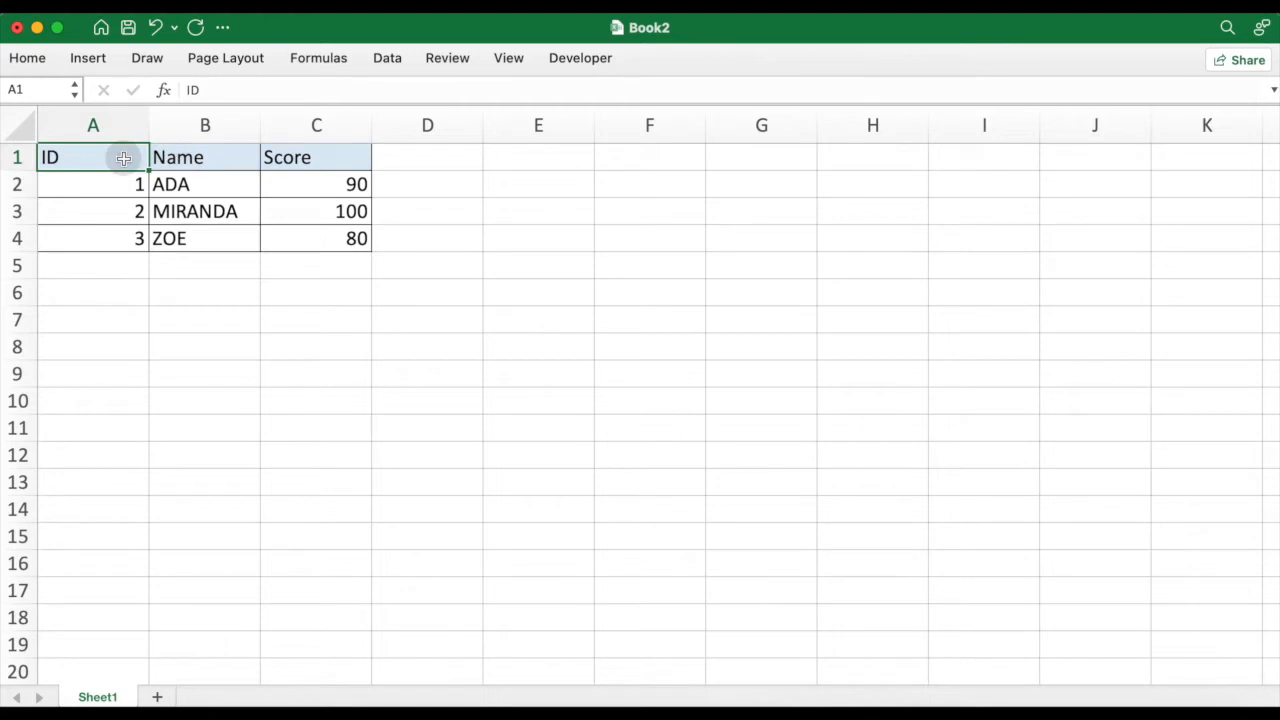
- Select the entire worksheet with the Select All corner and bring up its right-click menu
{"action": "left_click", "coordinate": [316, 157]}
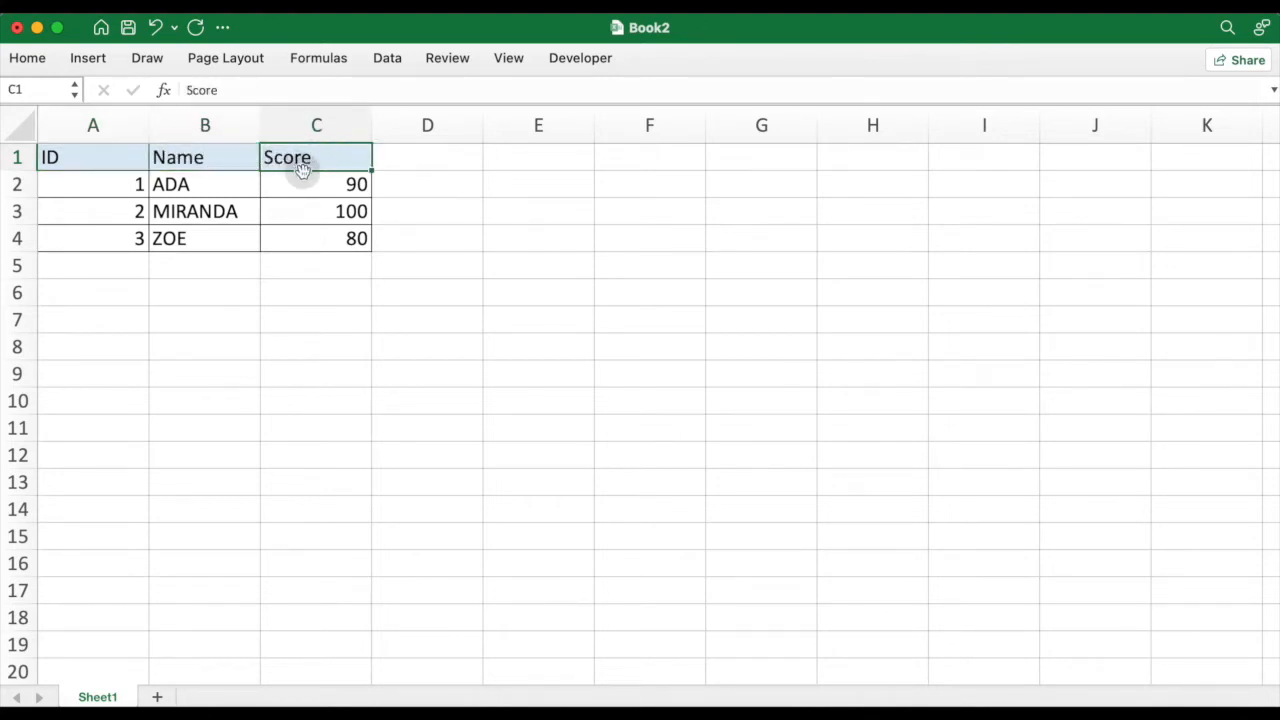
{"action": "left_click_drag", "start_coordinate": [316, 184], "coordinate": [316, 238]}
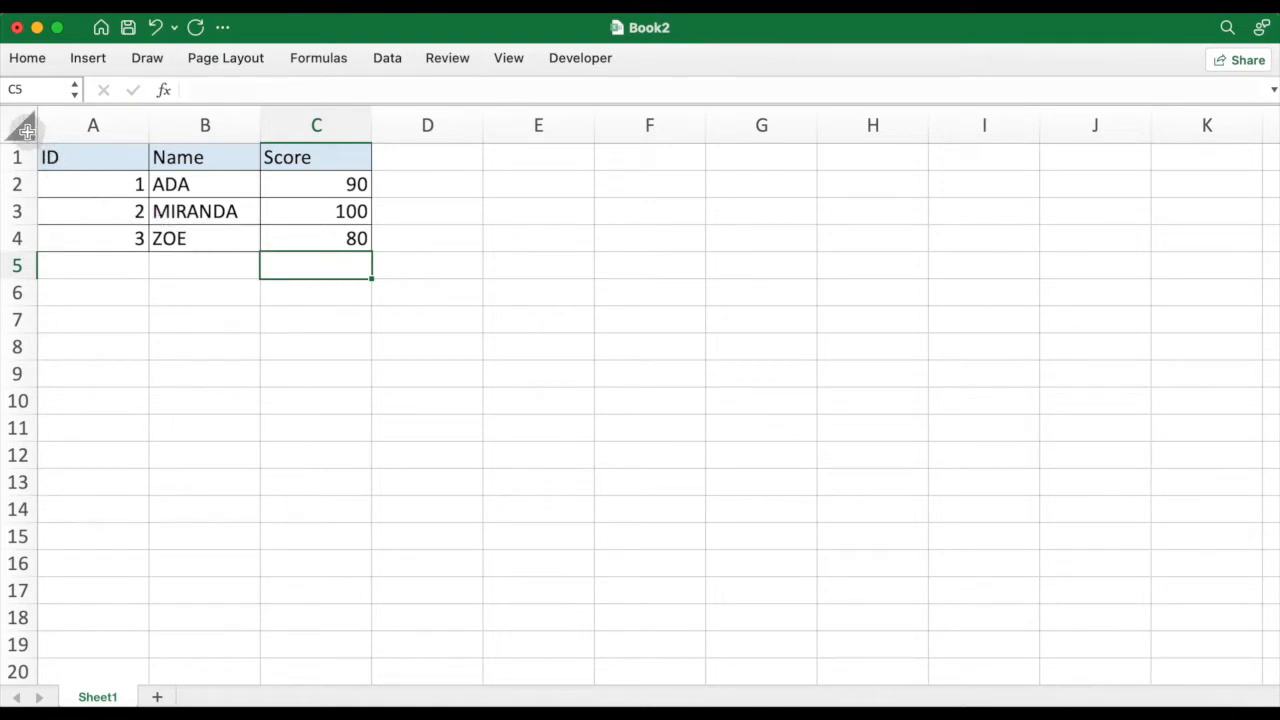
{"action": "left_click", "coordinate": [22, 124]}
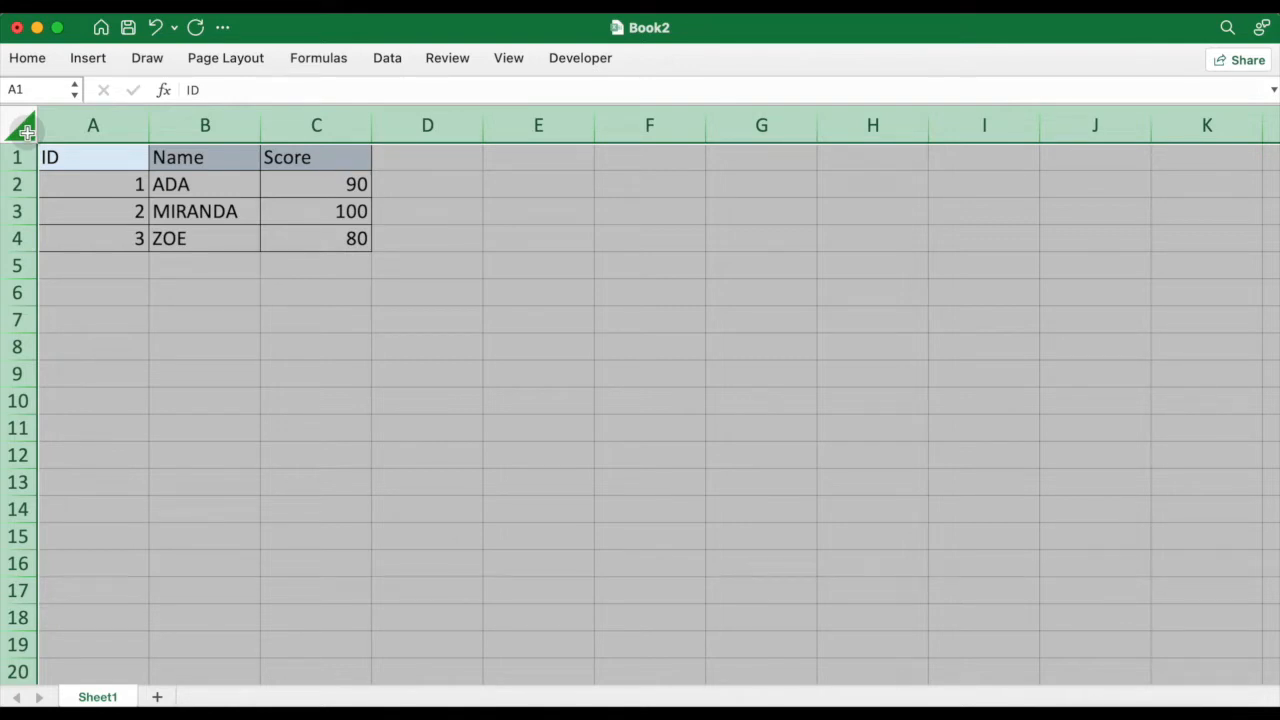
{"action": "mouse_move", "coordinate": [217, 252]}
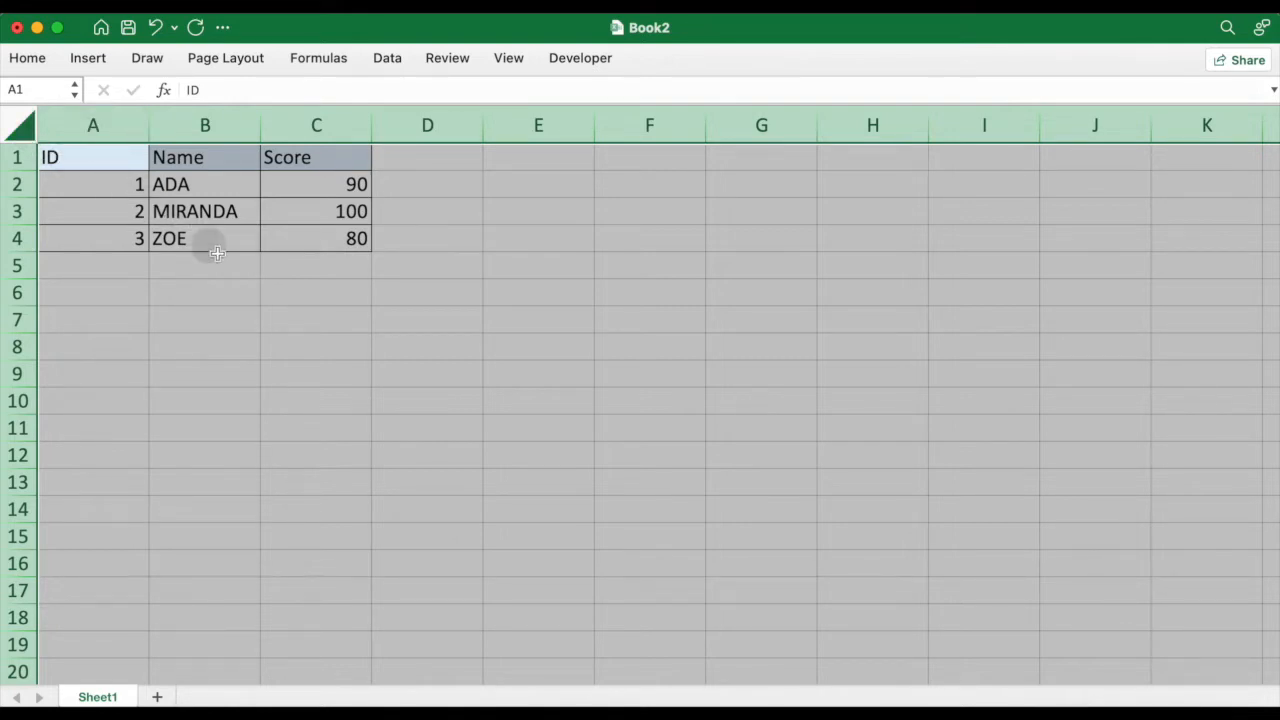
{"action": "right_click", "coordinate": [217, 251]}
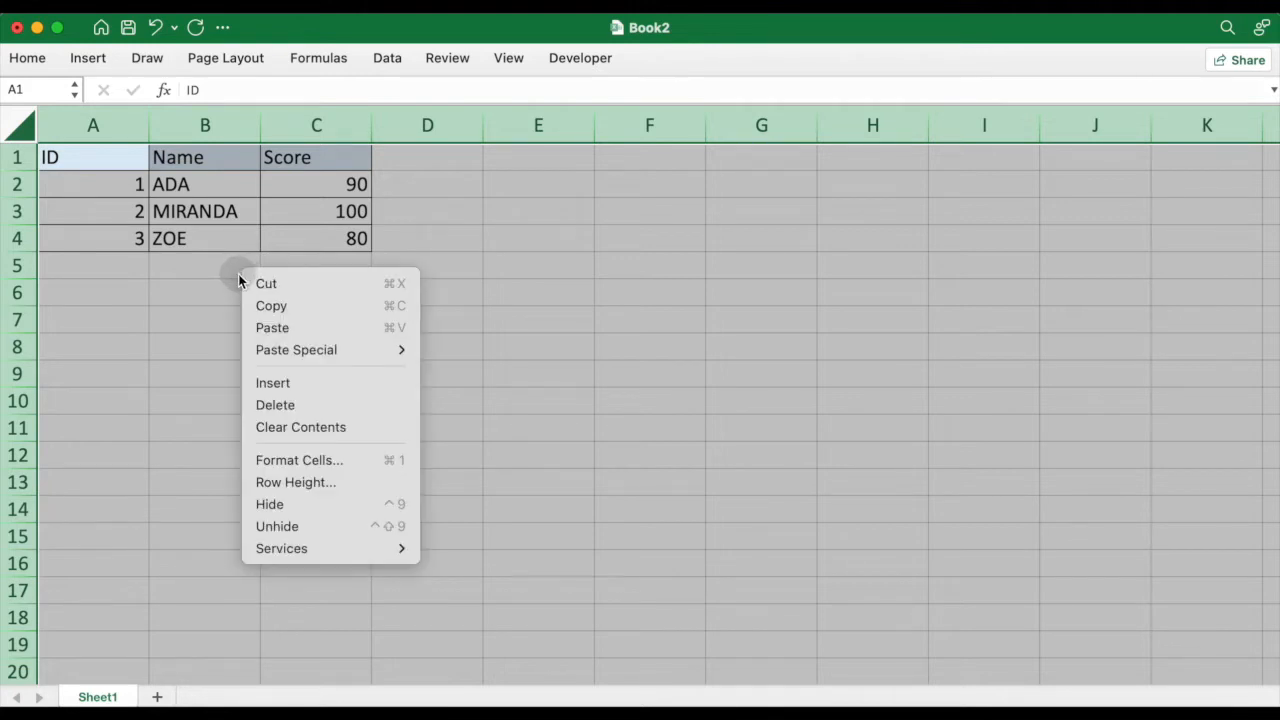
{"action": "mouse_move", "coordinate": [272, 382]}
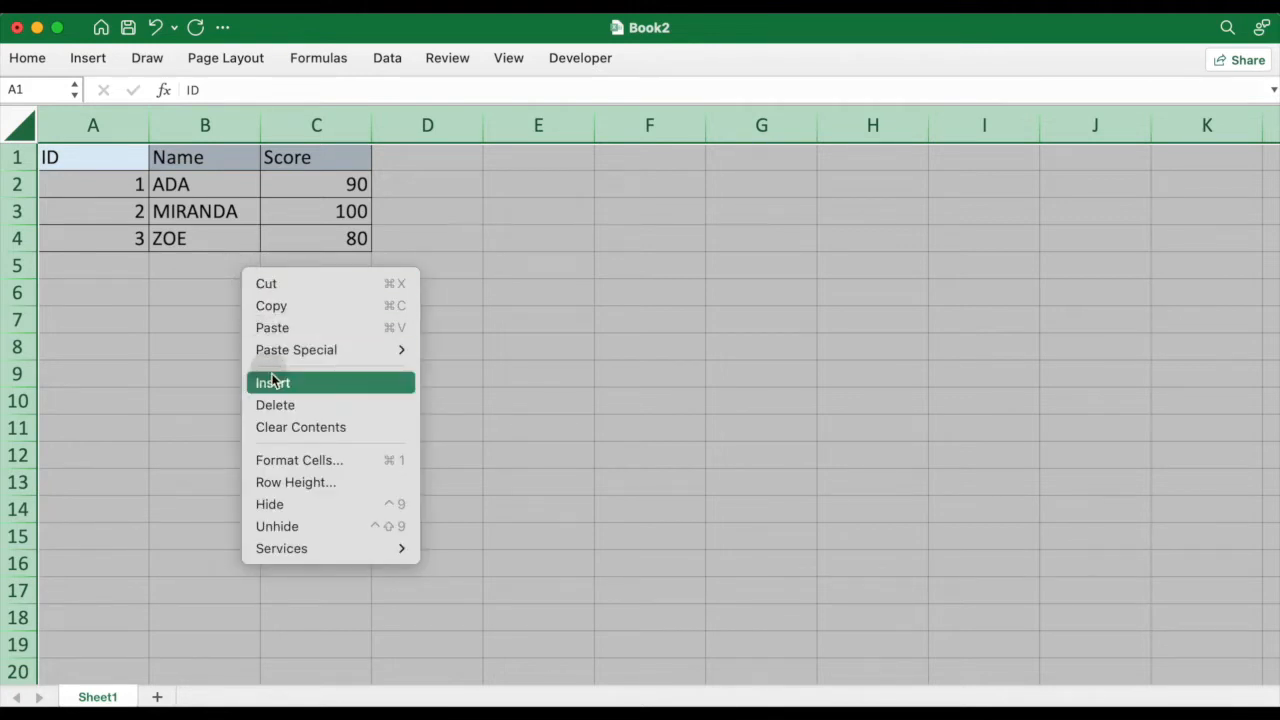
{"action": "mouse_move", "coordinate": [300, 460]}
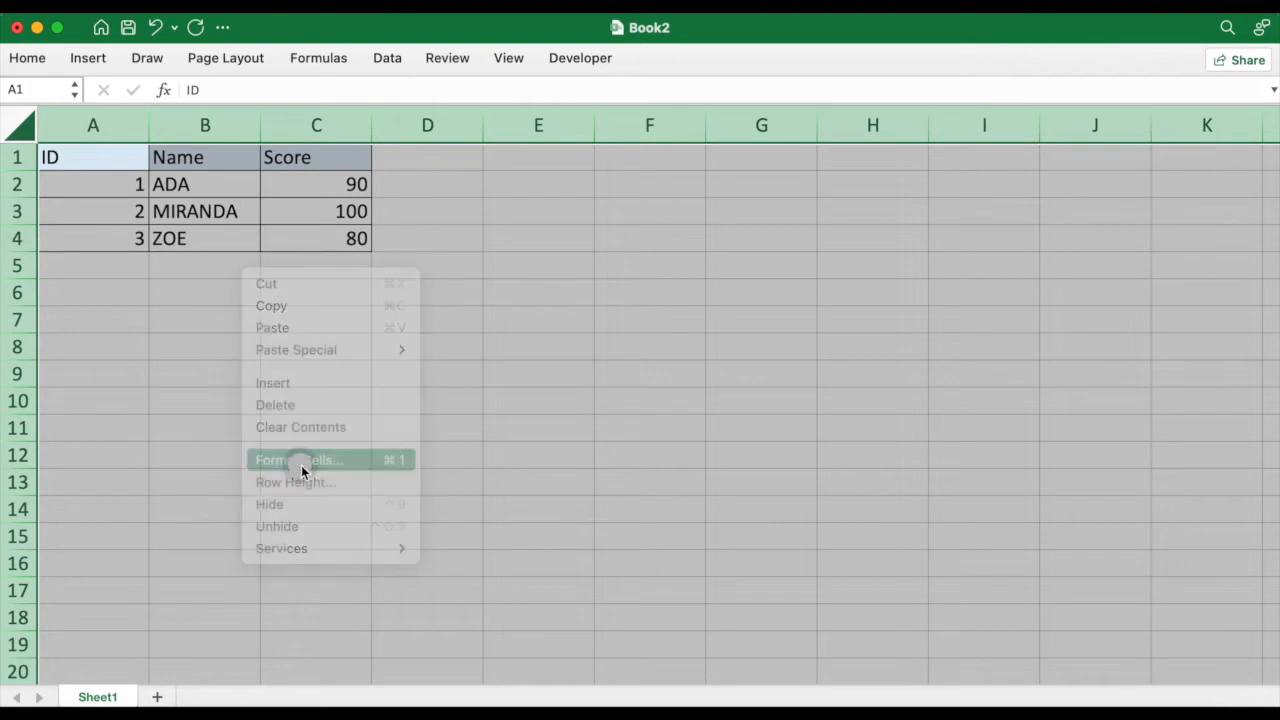
- Clear the Locked option in Format Cells Protection for all cells, then select one cell
{"action": "left_click", "coordinate": [300, 459]}
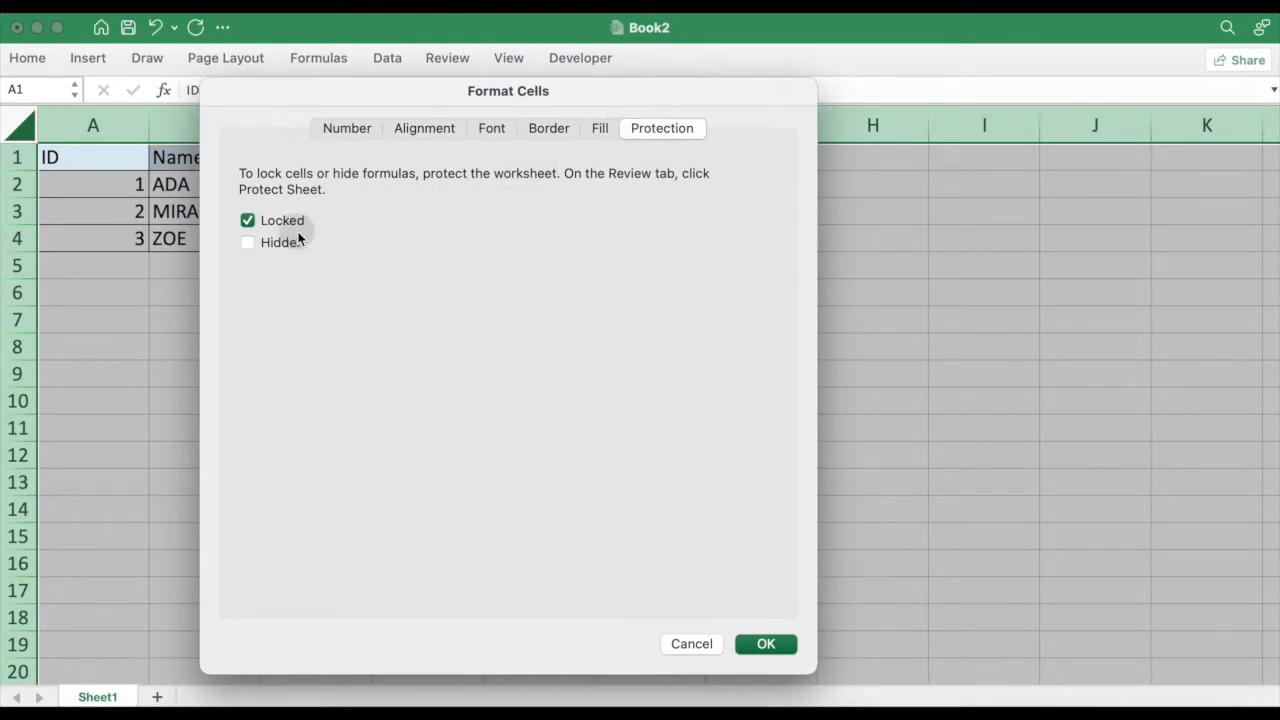
{"action": "mouse_move", "coordinate": [313, 261]}
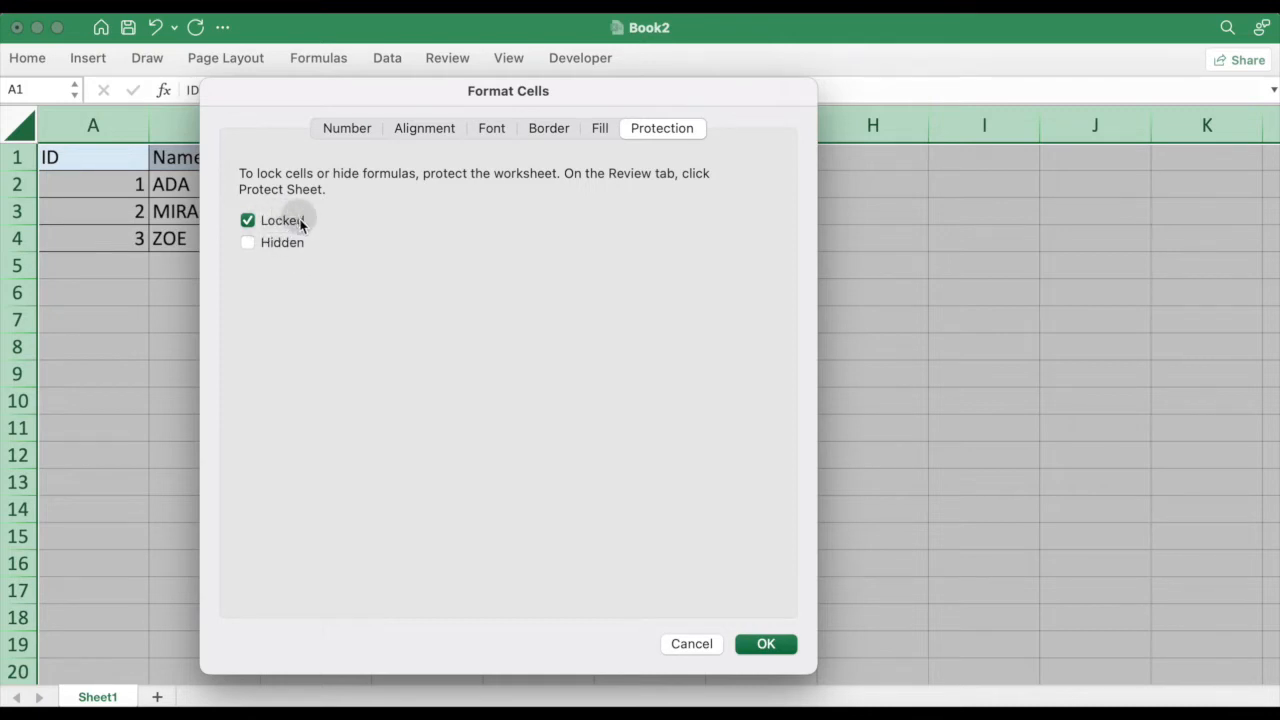
{"action": "left_click", "coordinate": [247, 220]}
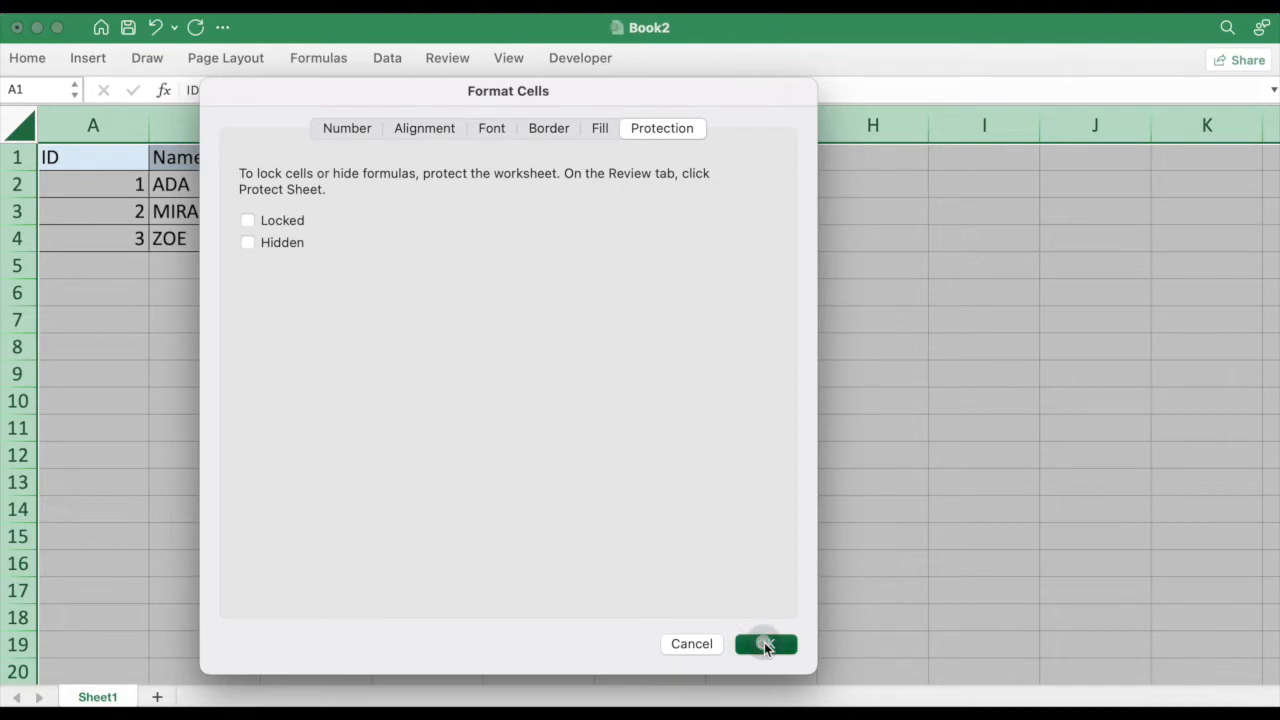
{"action": "left_click", "coordinate": [766, 643]}
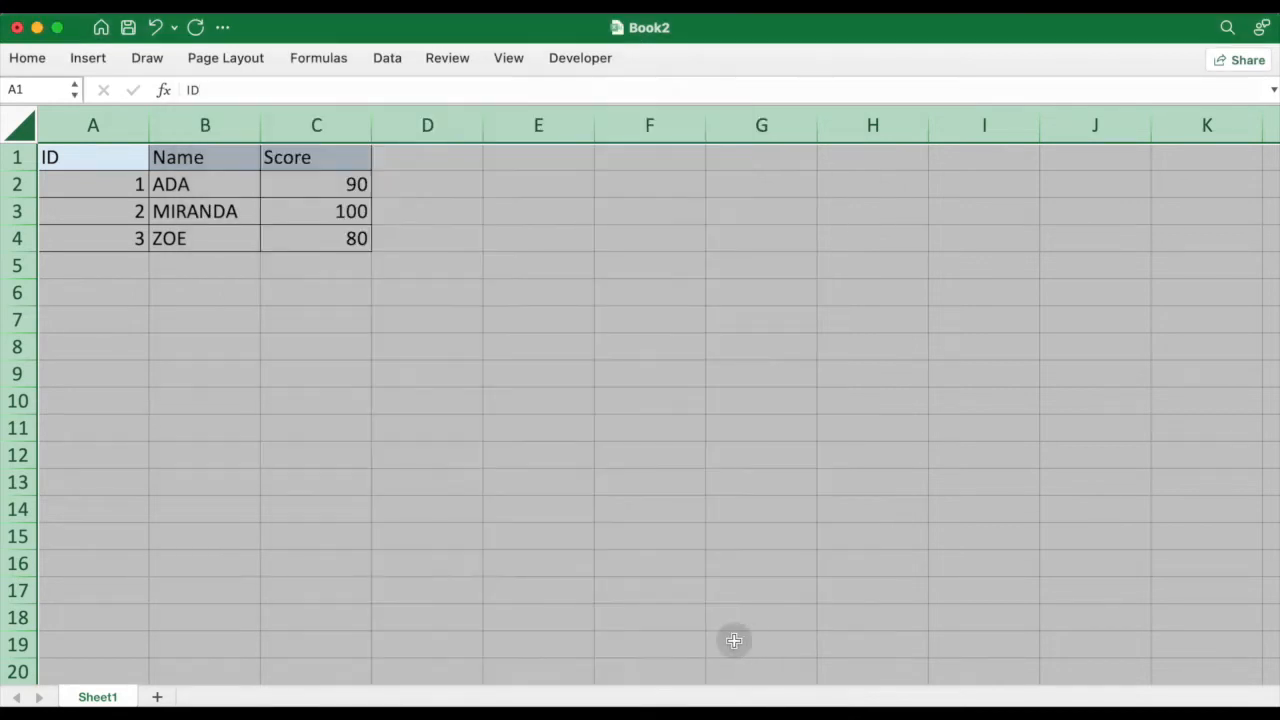
{"action": "mouse_move", "coordinate": [328, 273]}
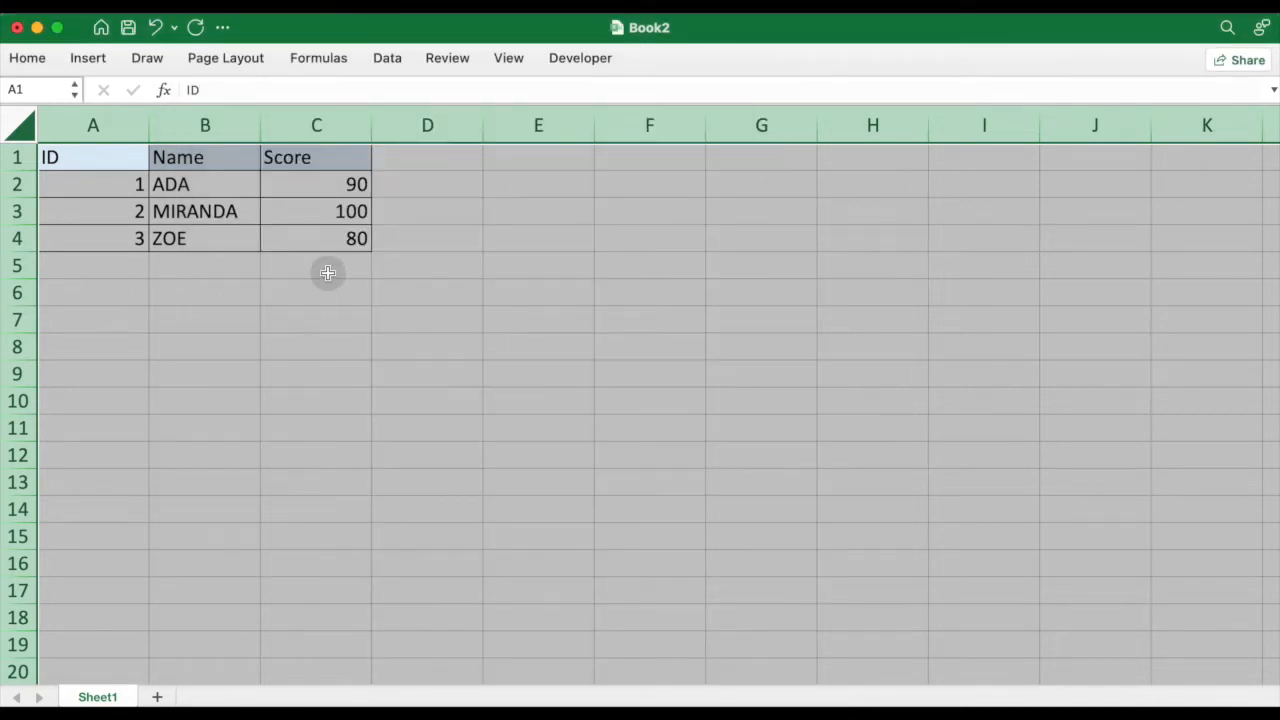
{"action": "left_click", "coordinate": [316, 265]}
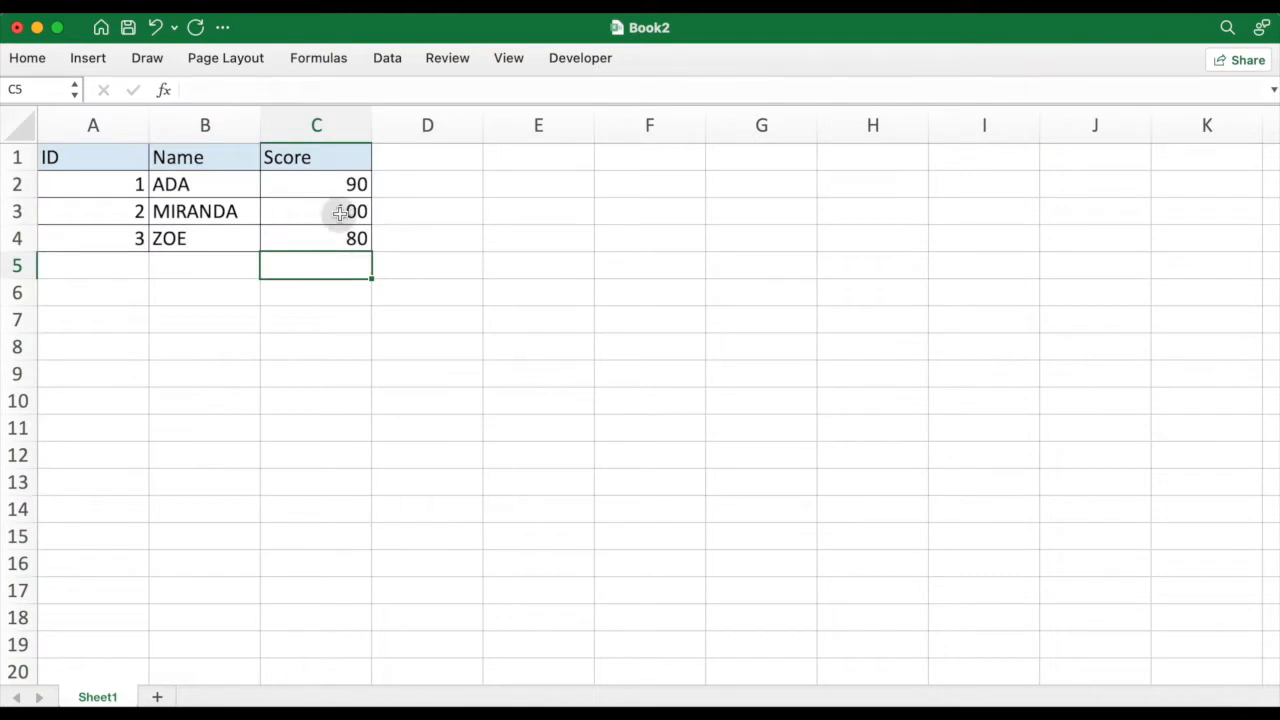
- Mark Score cells C2:C4 as Locked in Format Cells Protection, then select D1
{"action": "left_click_drag", "start_coordinate": [316, 184], "coordinate": [316, 238]}
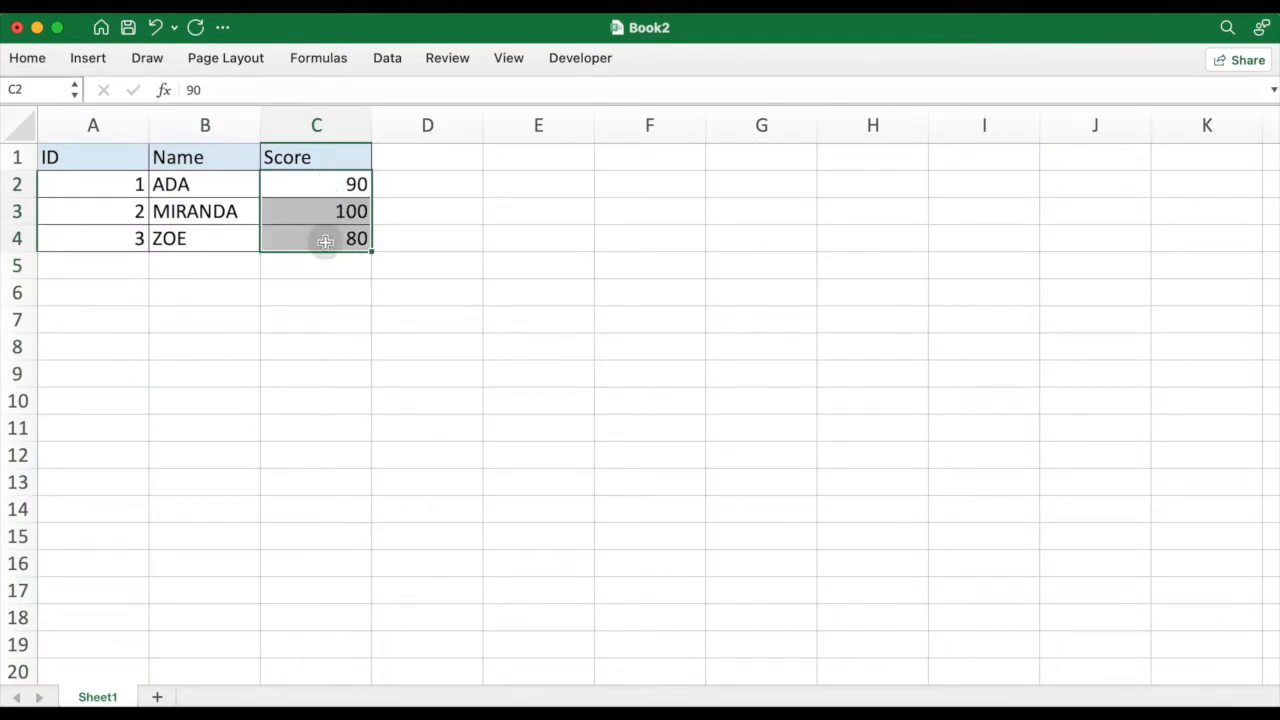
{"action": "right_click", "coordinate": [325, 240]}
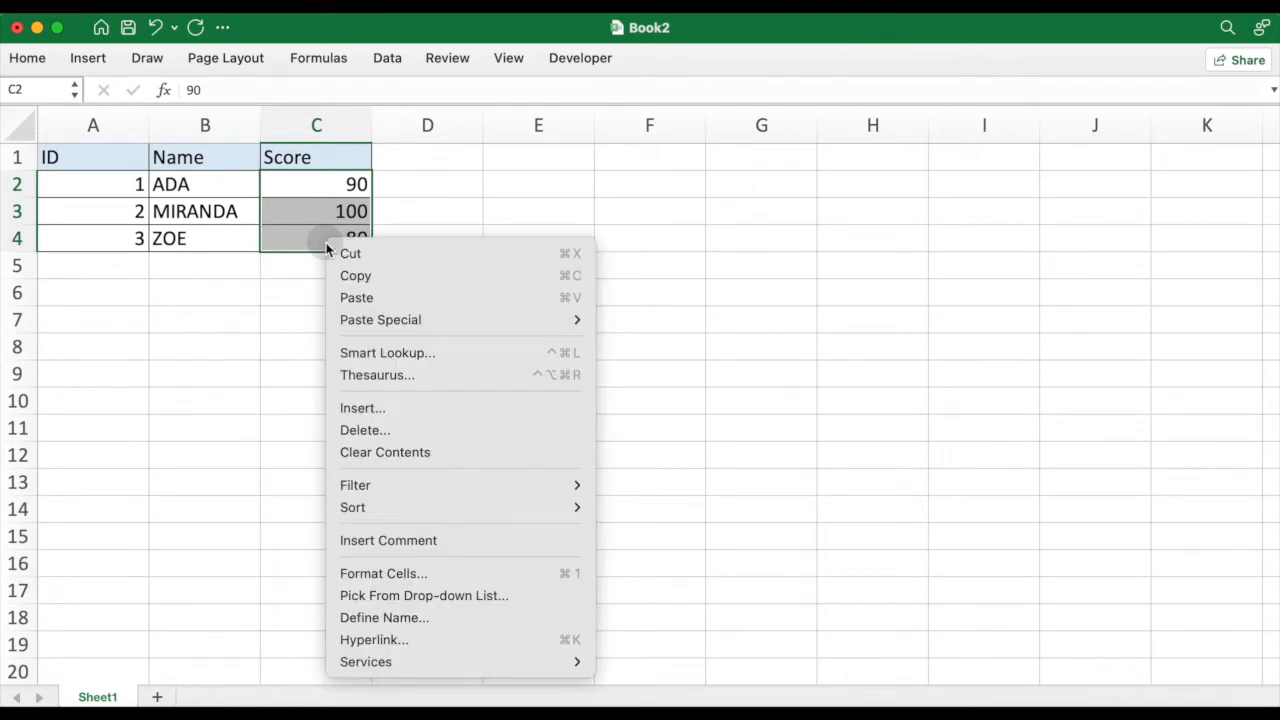
{"action": "mouse_move", "coordinate": [380, 253]}
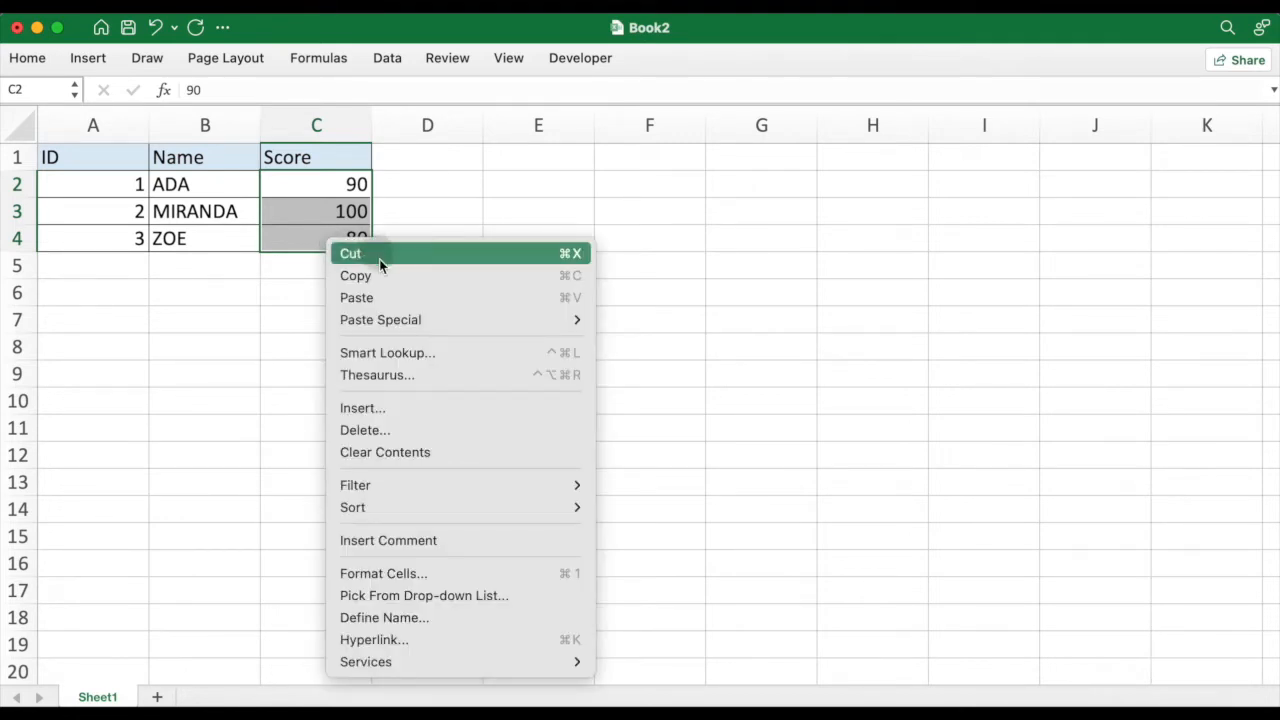
{"action": "mouse_move", "coordinate": [370, 490]}
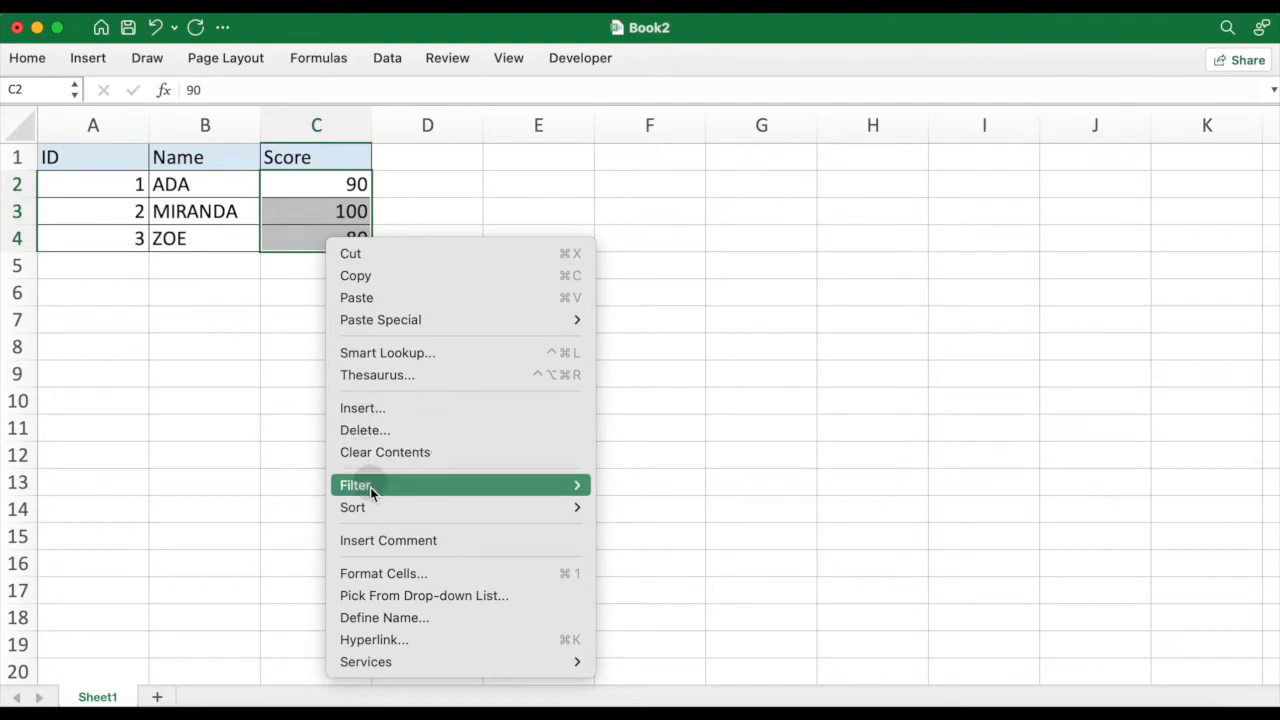
{"action": "mouse_move", "coordinate": [384, 573]}
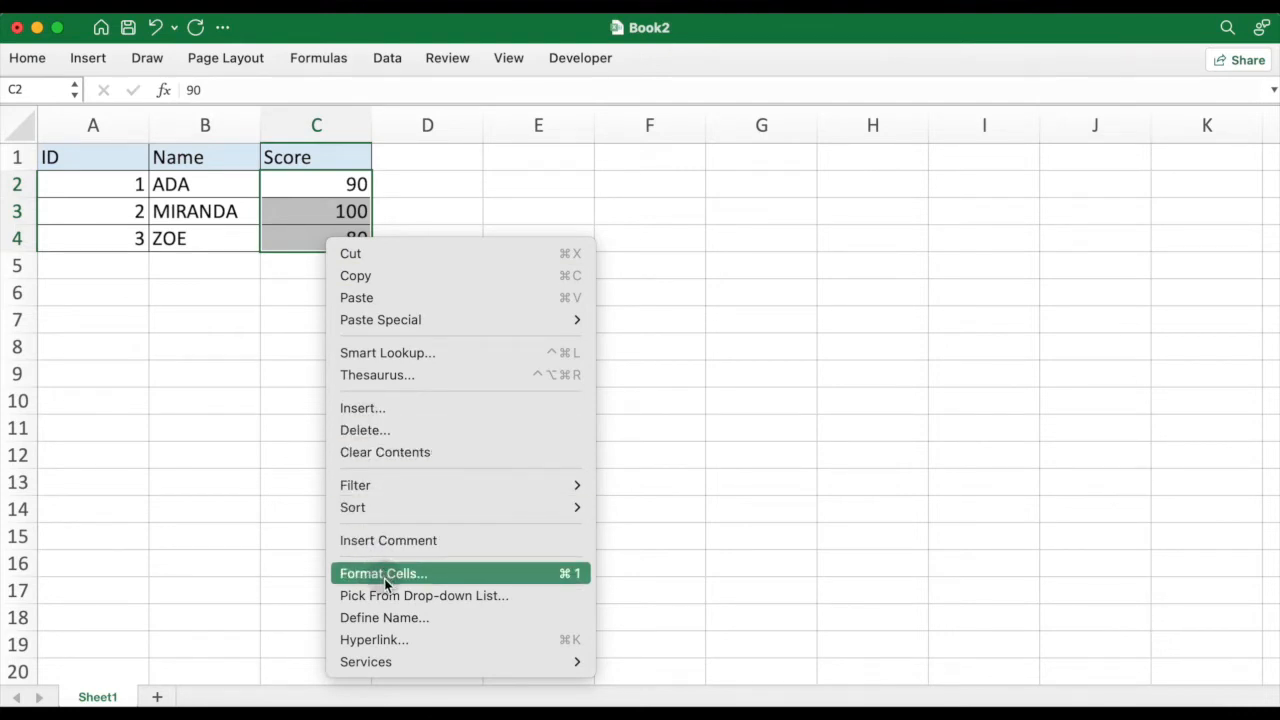
{"action": "left_click", "coordinate": [380, 464]}
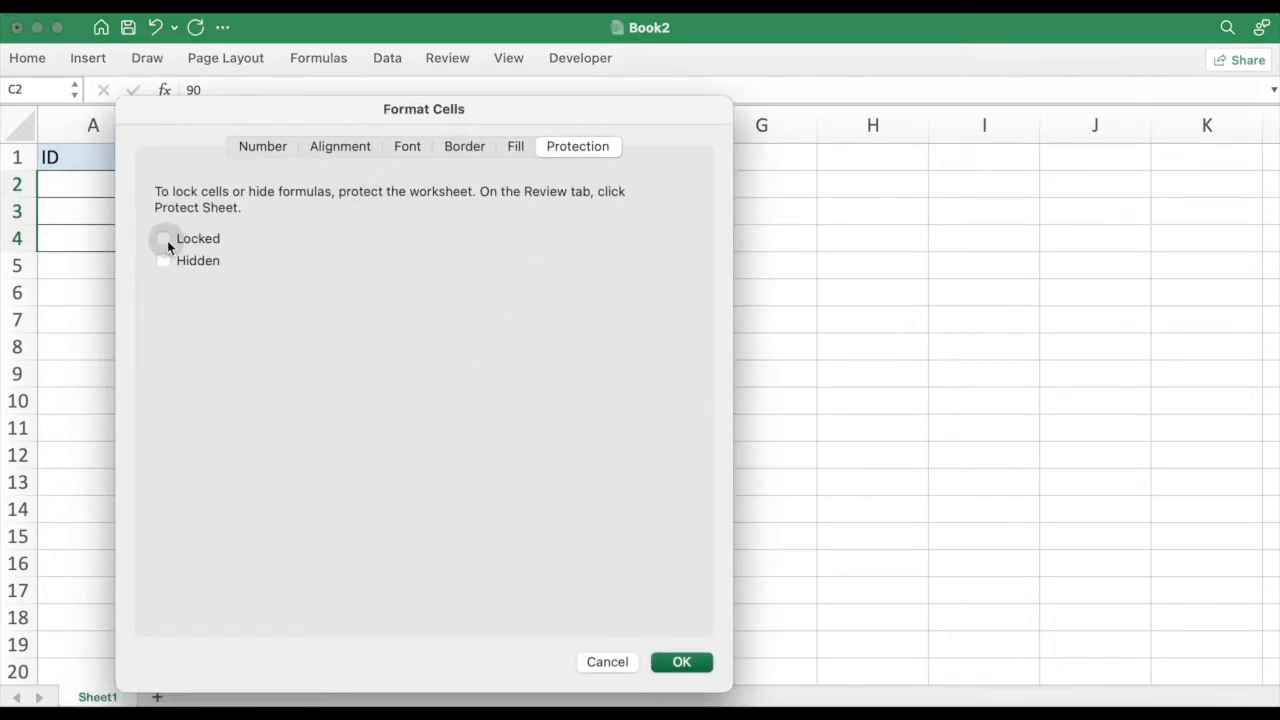
{"action": "left_click", "coordinate": [163, 238]}
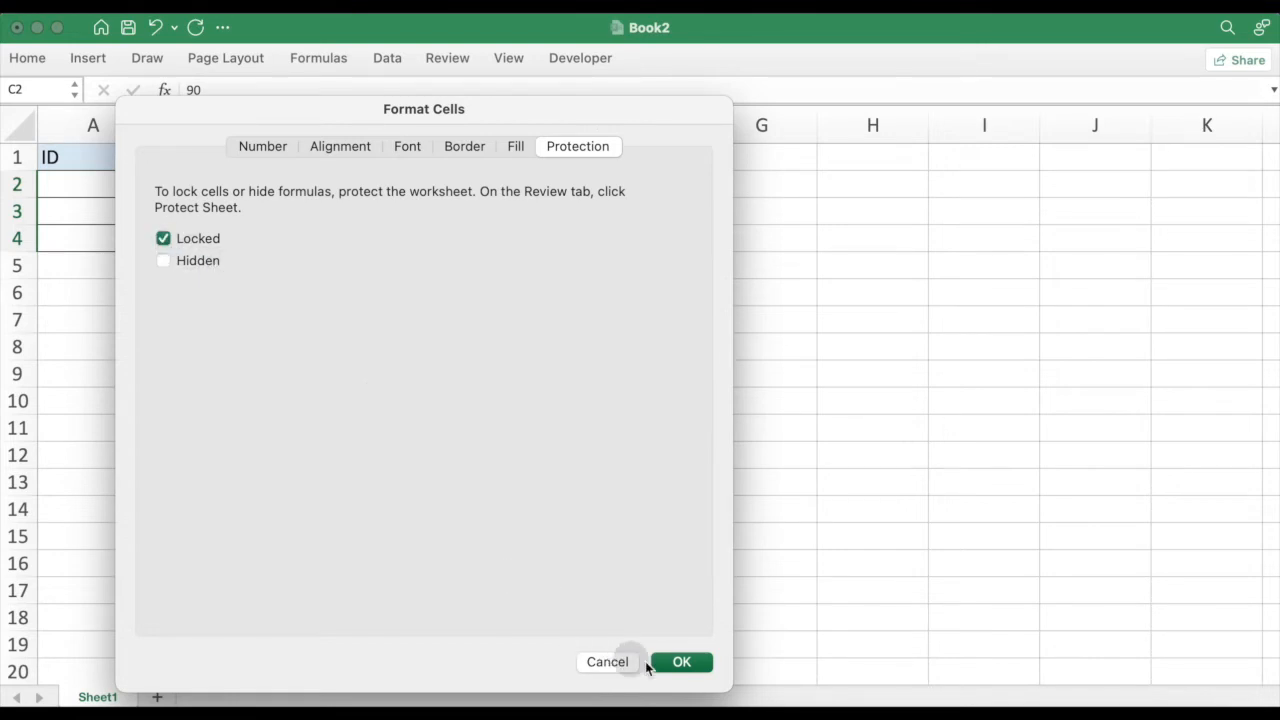
{"action": "left_click", "coordinate": [681, 661]}
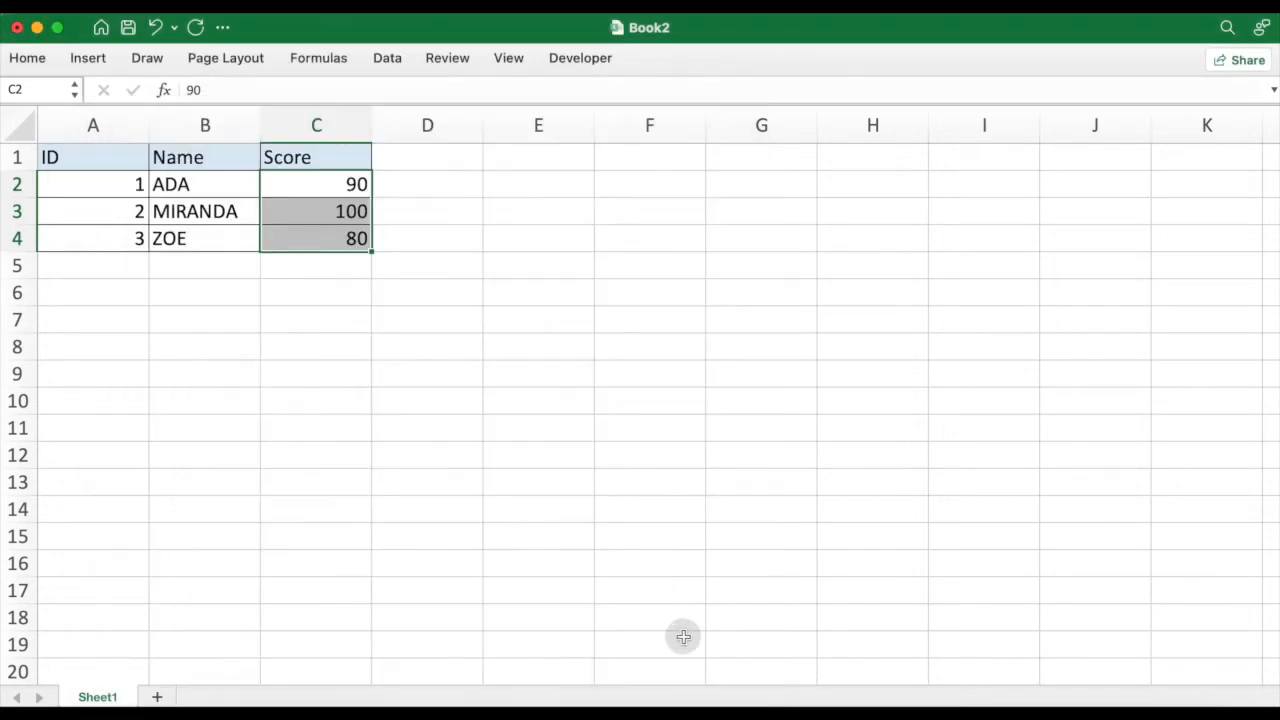
{"action": "mouse_move", "coordinate": [443, 163]}
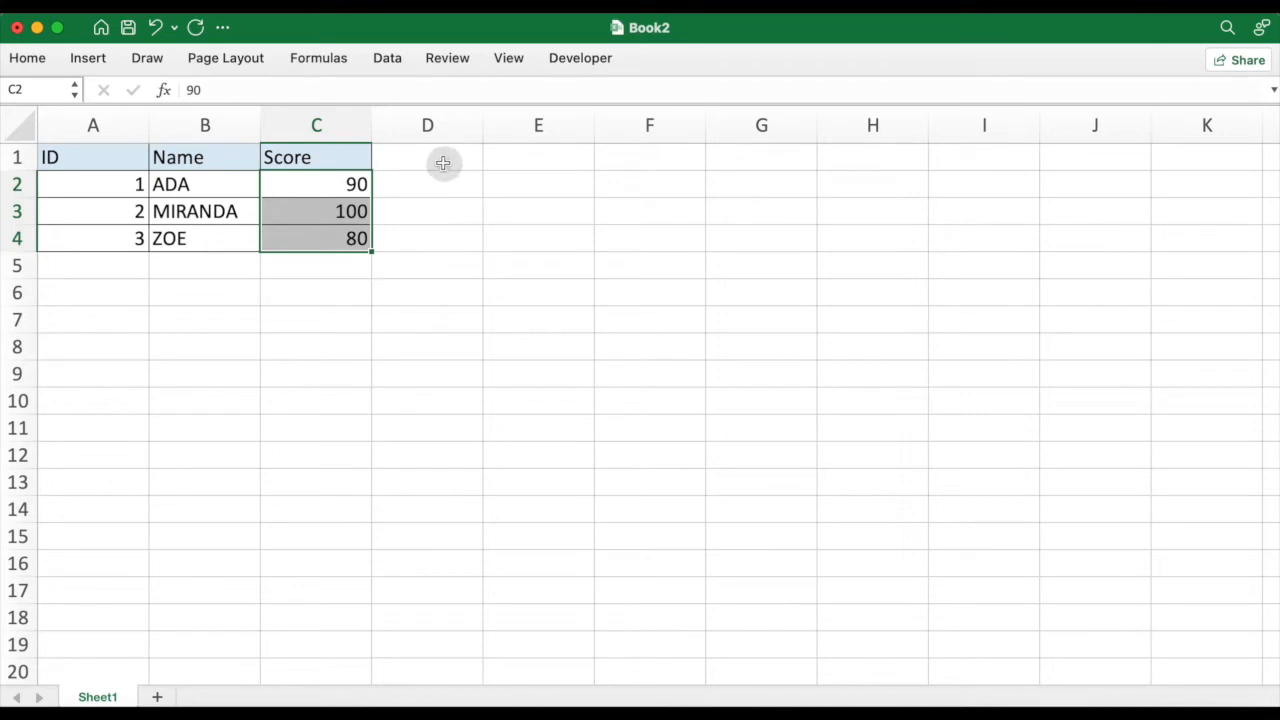
{"action": "left_click", "coordinate": [427, 156]}
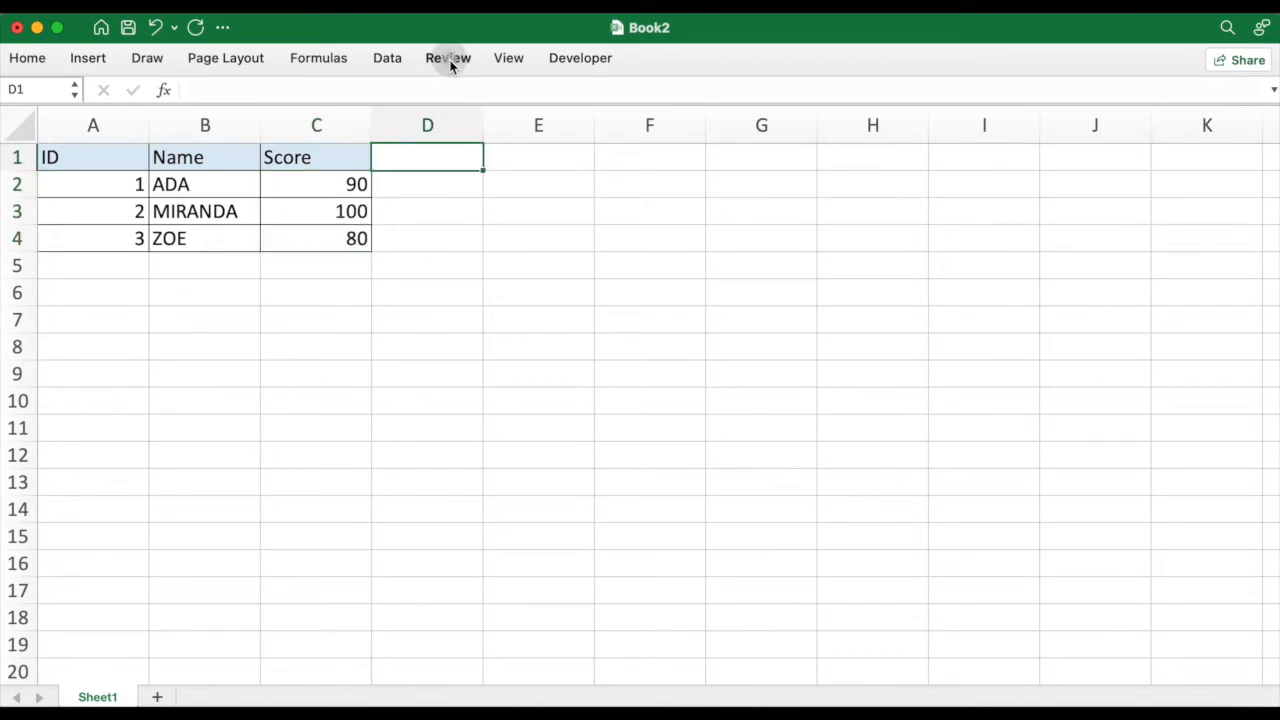
- Protect Sheet1 from the Review tab with a verified password and default permissions
{"action": "left_click", "coordinate": [447, 57]}
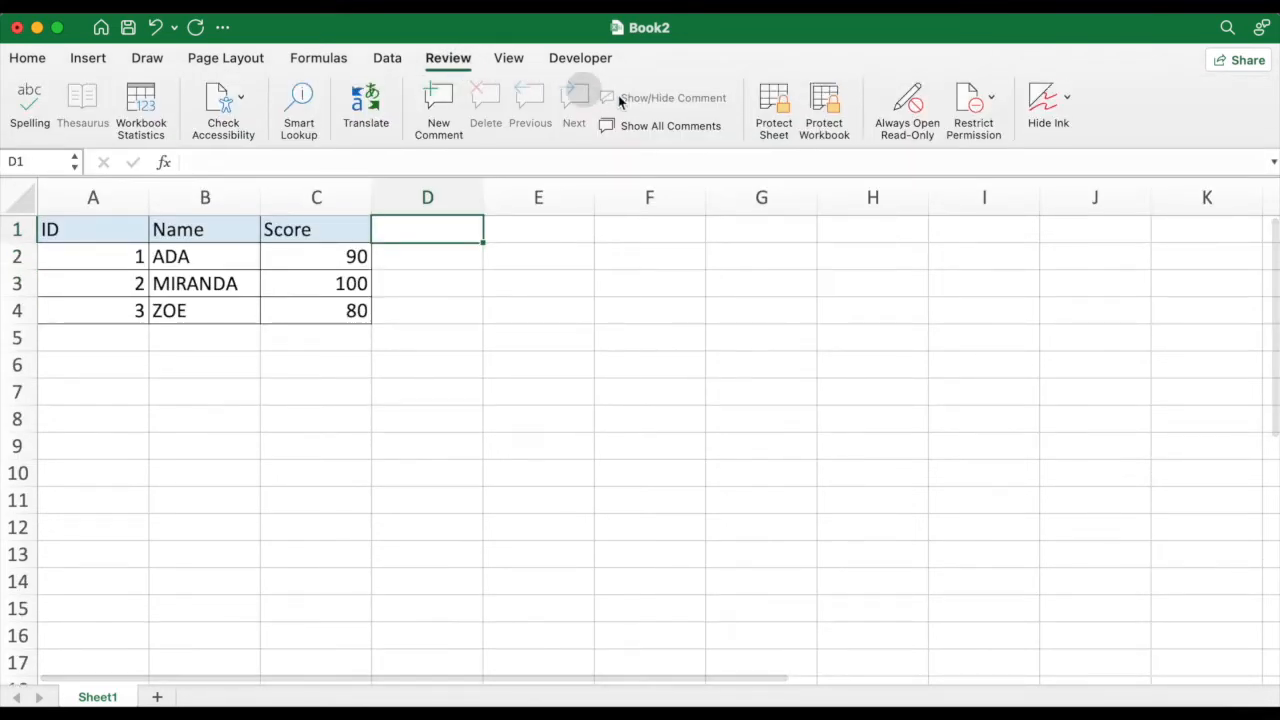
{"action": "left_click", "coordinate": [773, 110]}
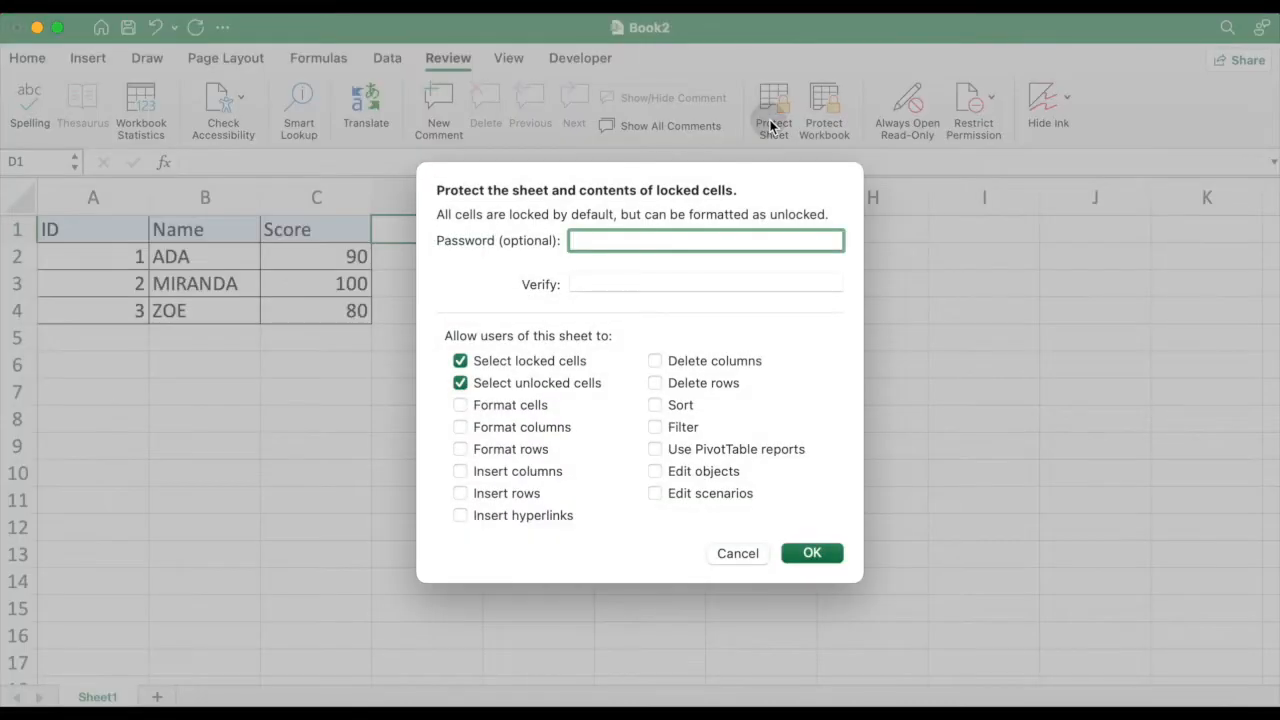
{"action": "mouse_move", "coordinate": [558, 315]}
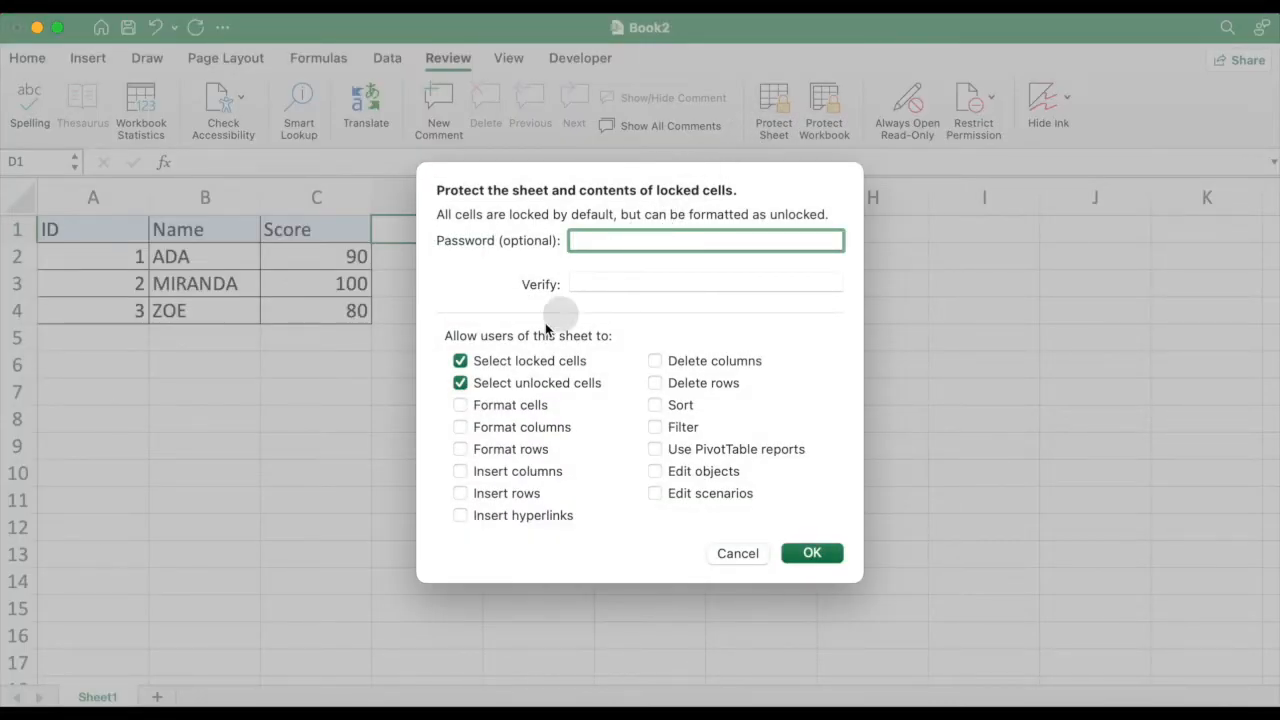
{"action": "mouse_move", "coordinate": [480, 395]}
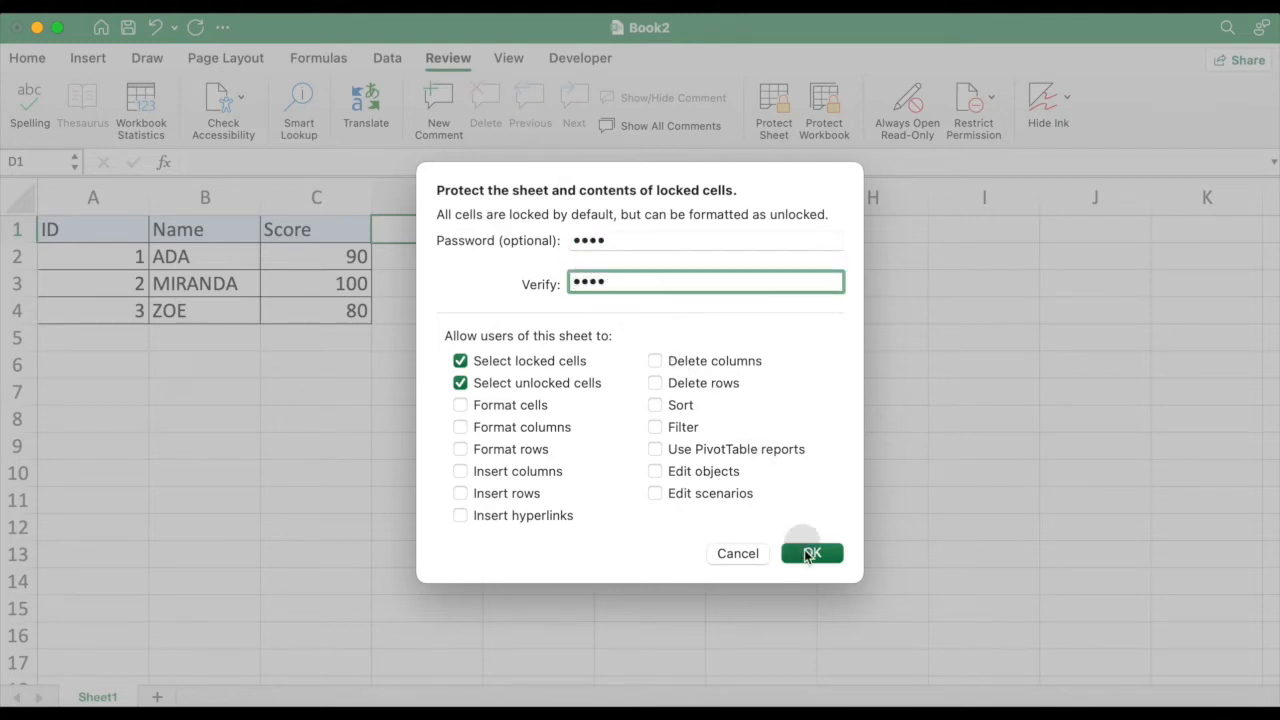
{"action": "left_click", "coordinate": [810, 553]}
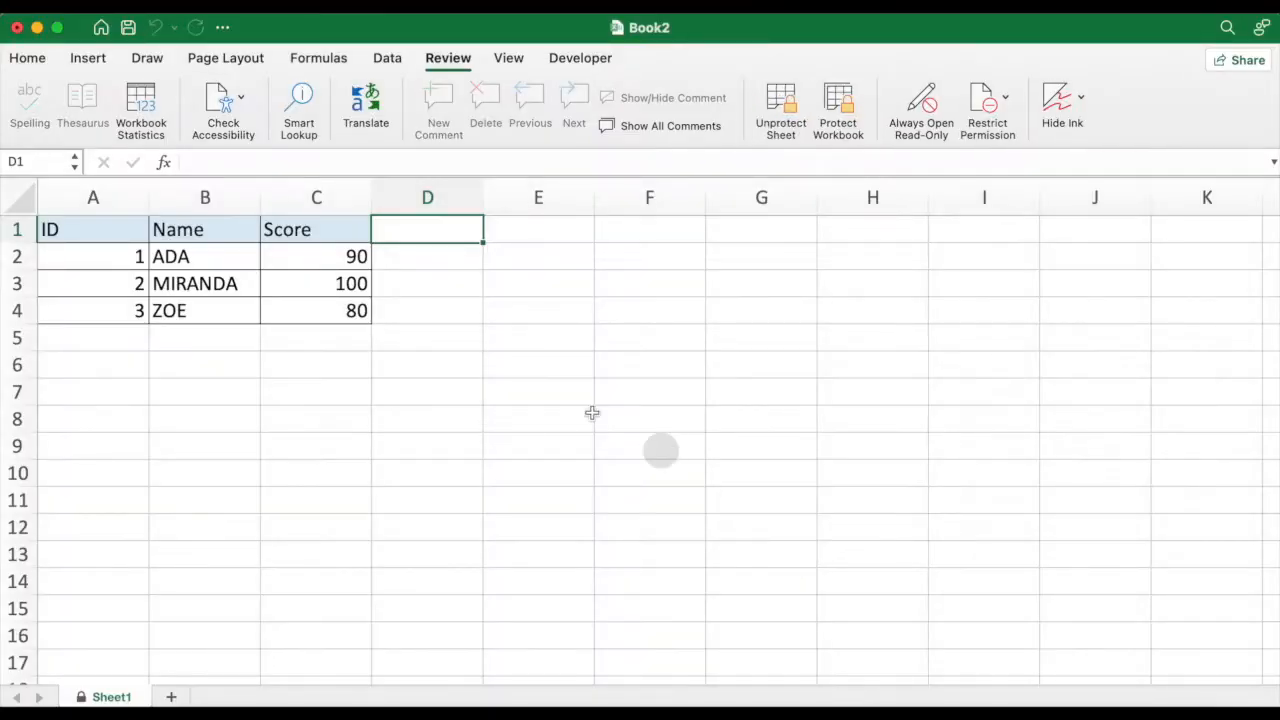
{"action": "double_click", "coordinate": [316, 256]}
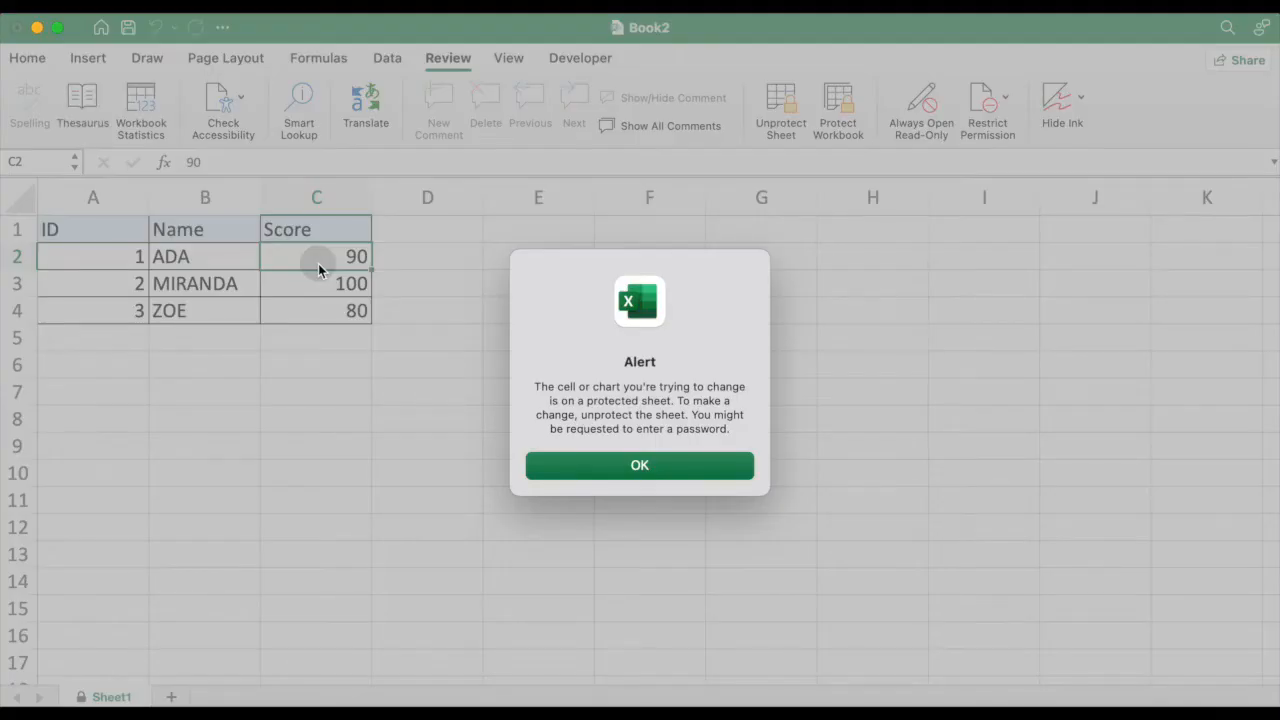
{"action": "mouse_move", "coordinate": [610, 375]}
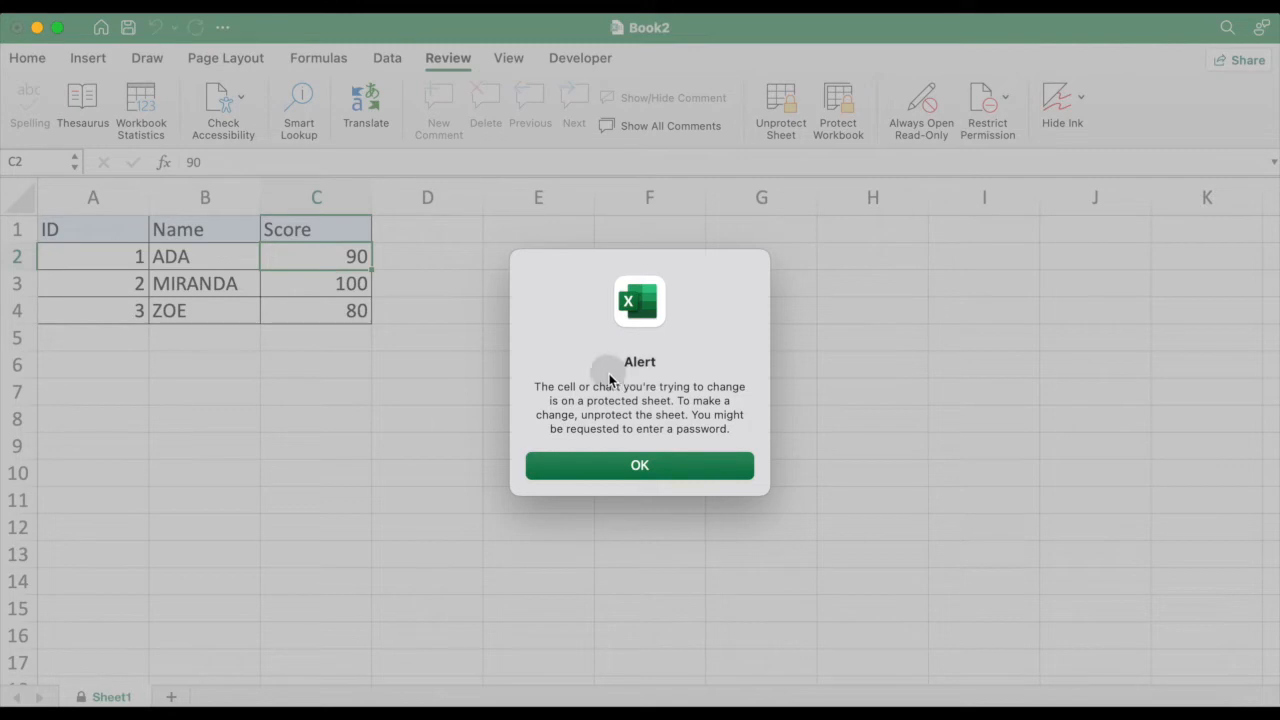
{"action": "mouse_move", "coordinate": [686, 400]}
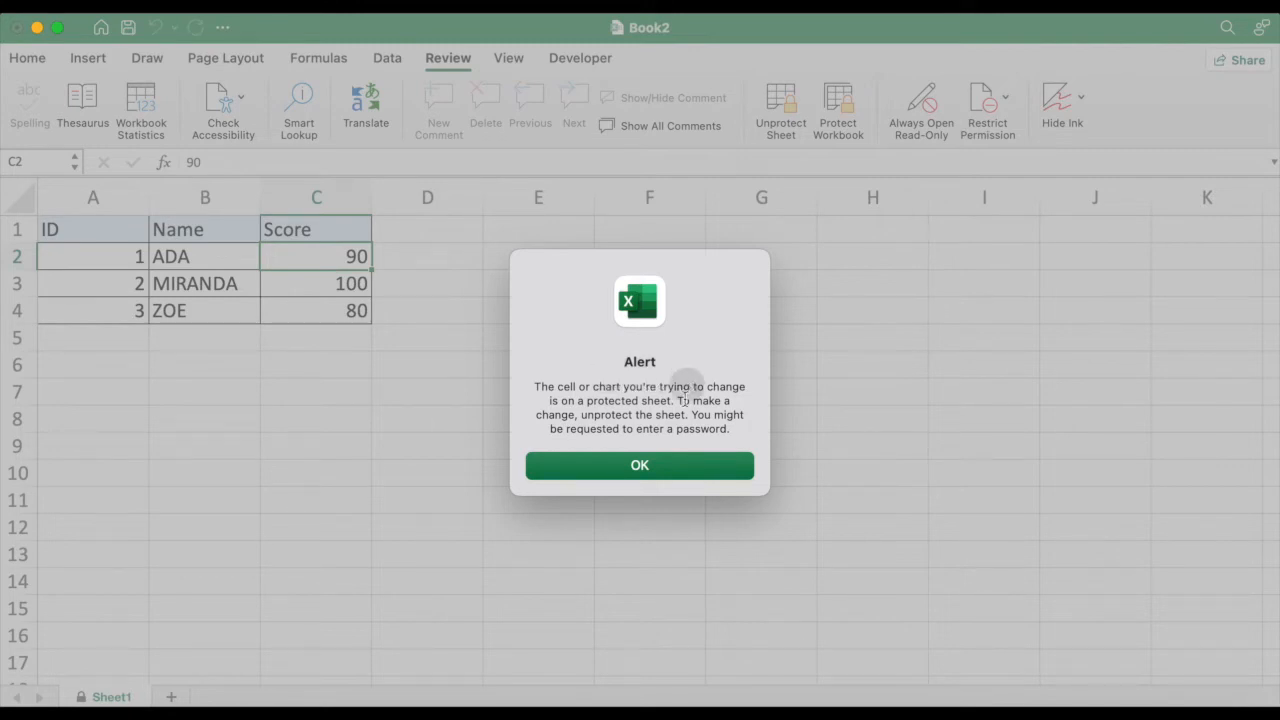
{"action": "left_click", "coordinate": [639, 465]}
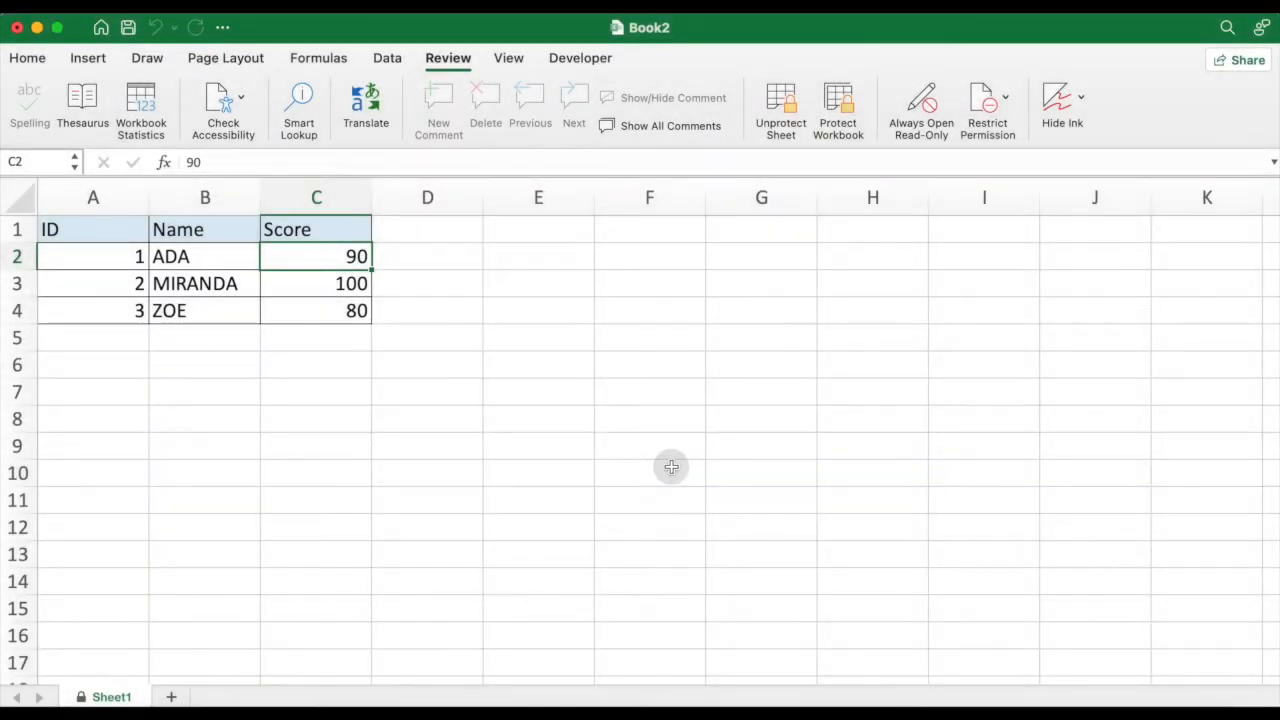
{"action": "left_click", "coordinate": [205, 256]}
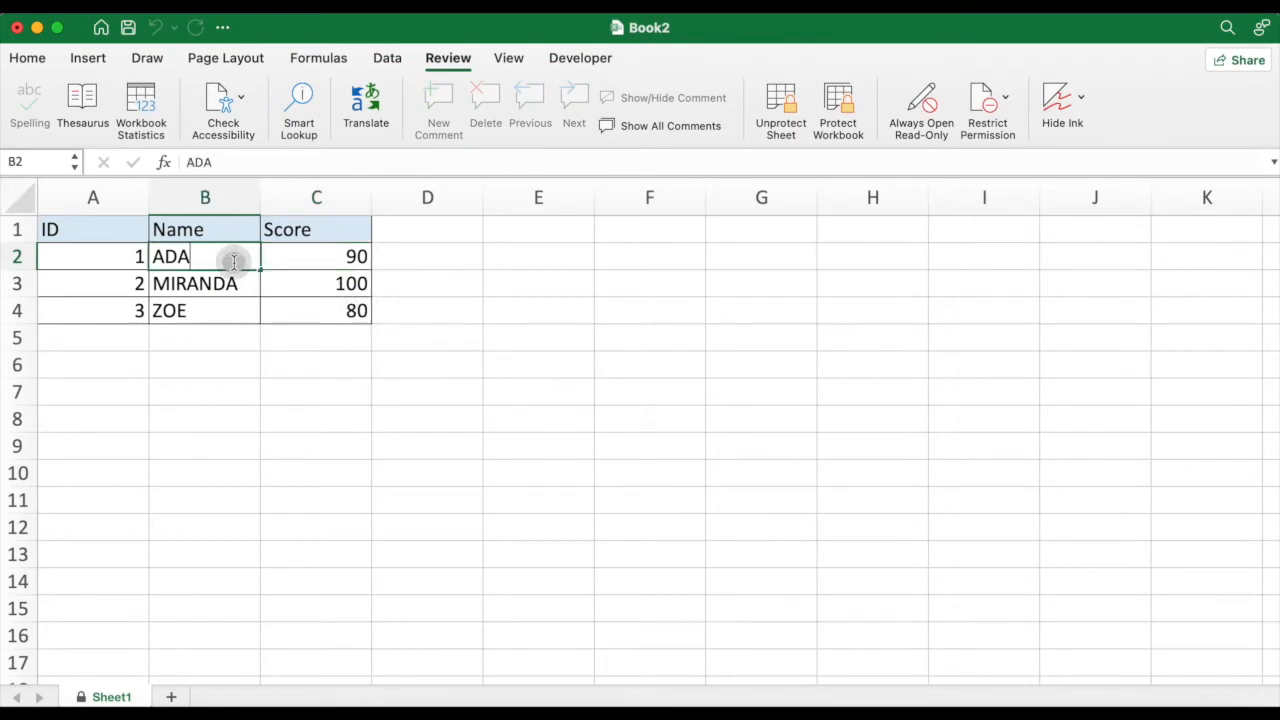
{"action": "left_click", "coordinate": [340, 283]}
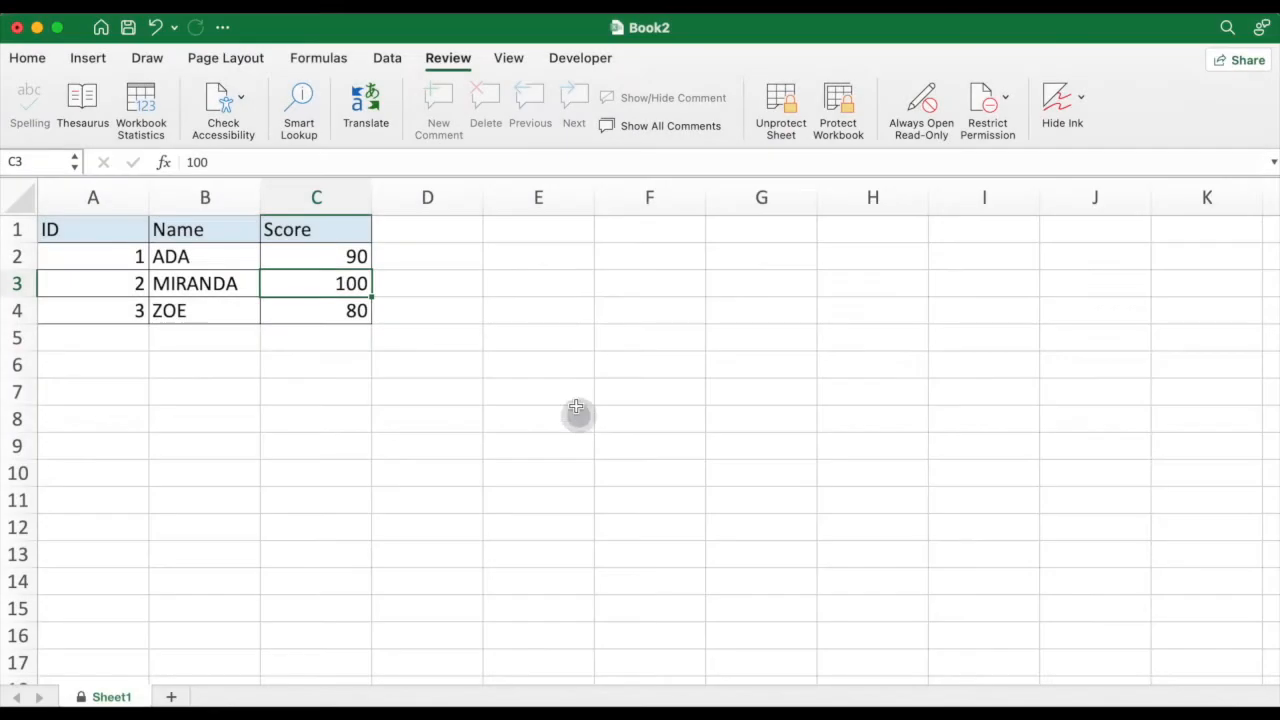
{"action": "mouse_move", "coordinate": [687, 229]}
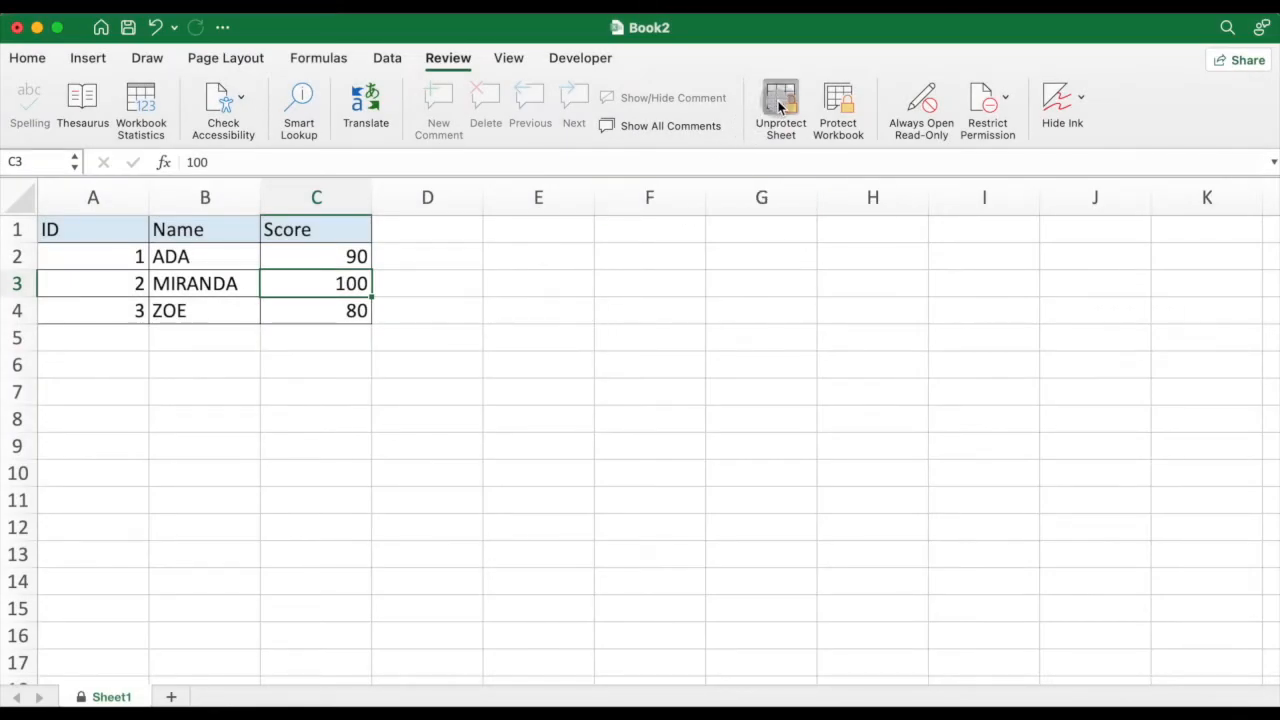
- Unprotect the sheet using its password and re-enter the score 90 in C2
{"action": "left_click", "coordinate": [780, 105]}
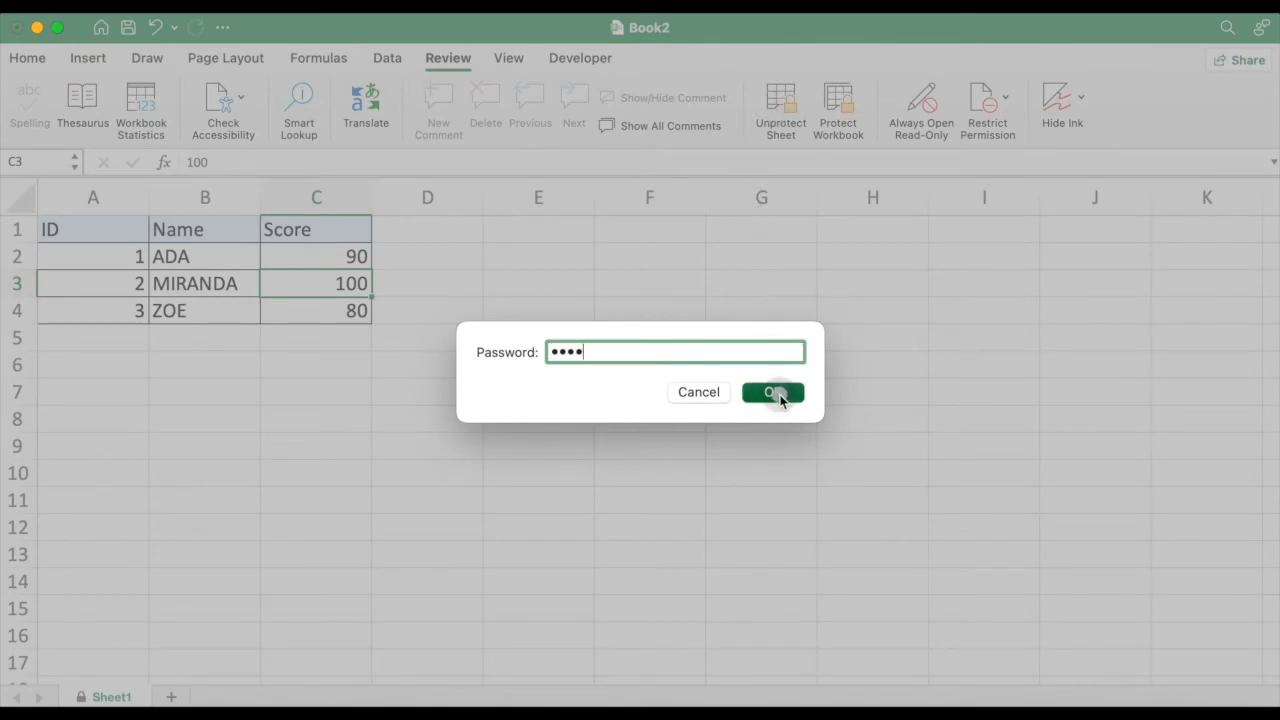
{"action": "left_click", "coordinate": [772, 391]}
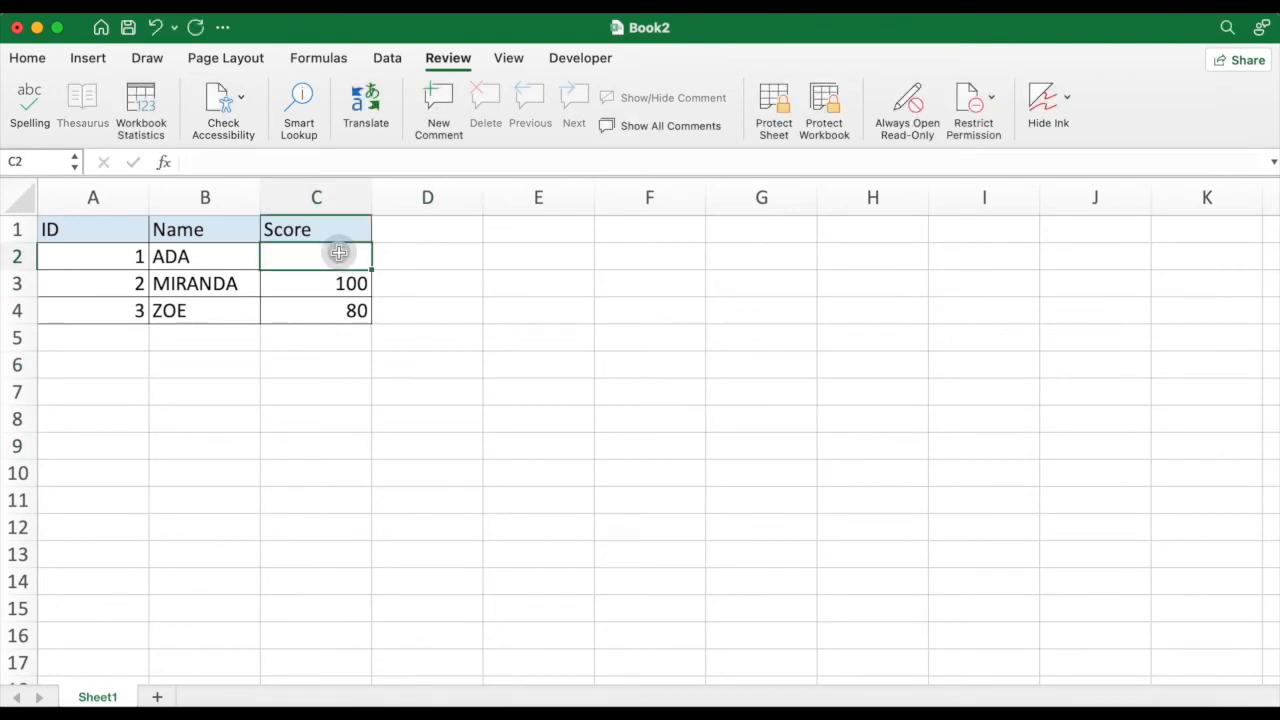
{"action": "type", "text": "90"}
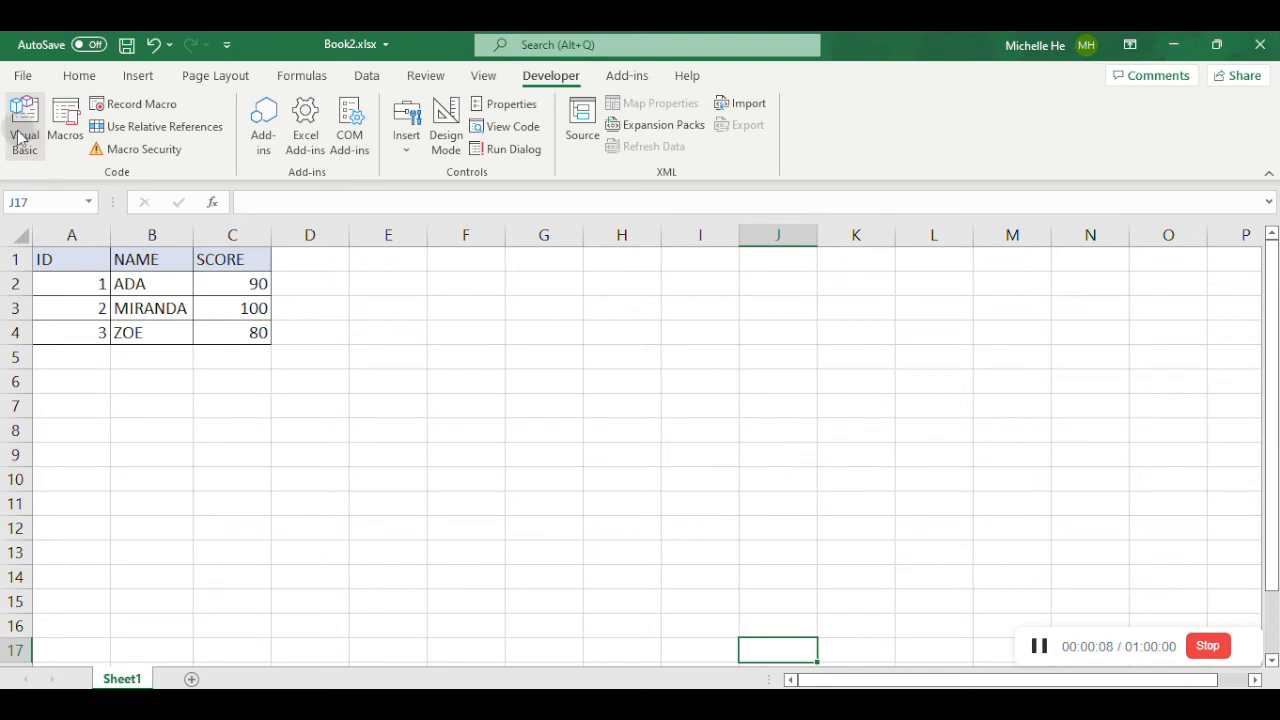
- Launch the Visual Basic editor and select Sheet1 in the Book2.xlsx project
{"action": "left_click", "coordinate": [24, 125]}
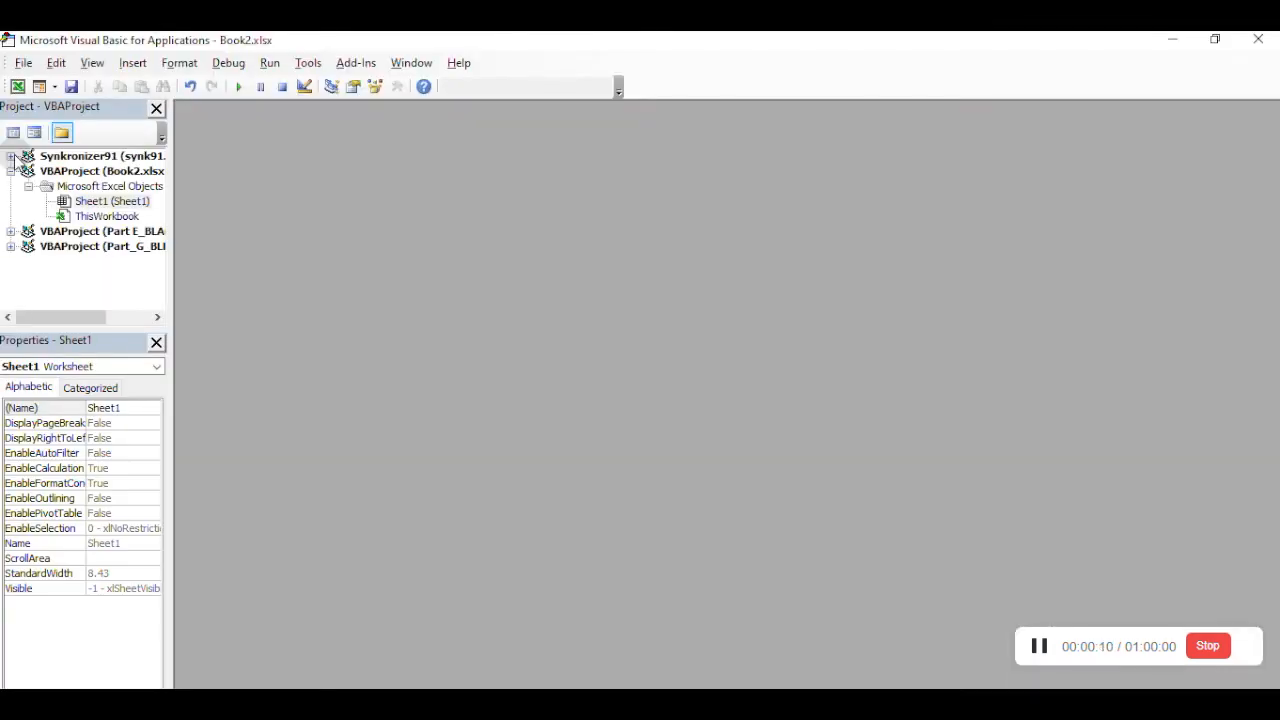
{"action": "left_click", "coordinate": [111, 201]}
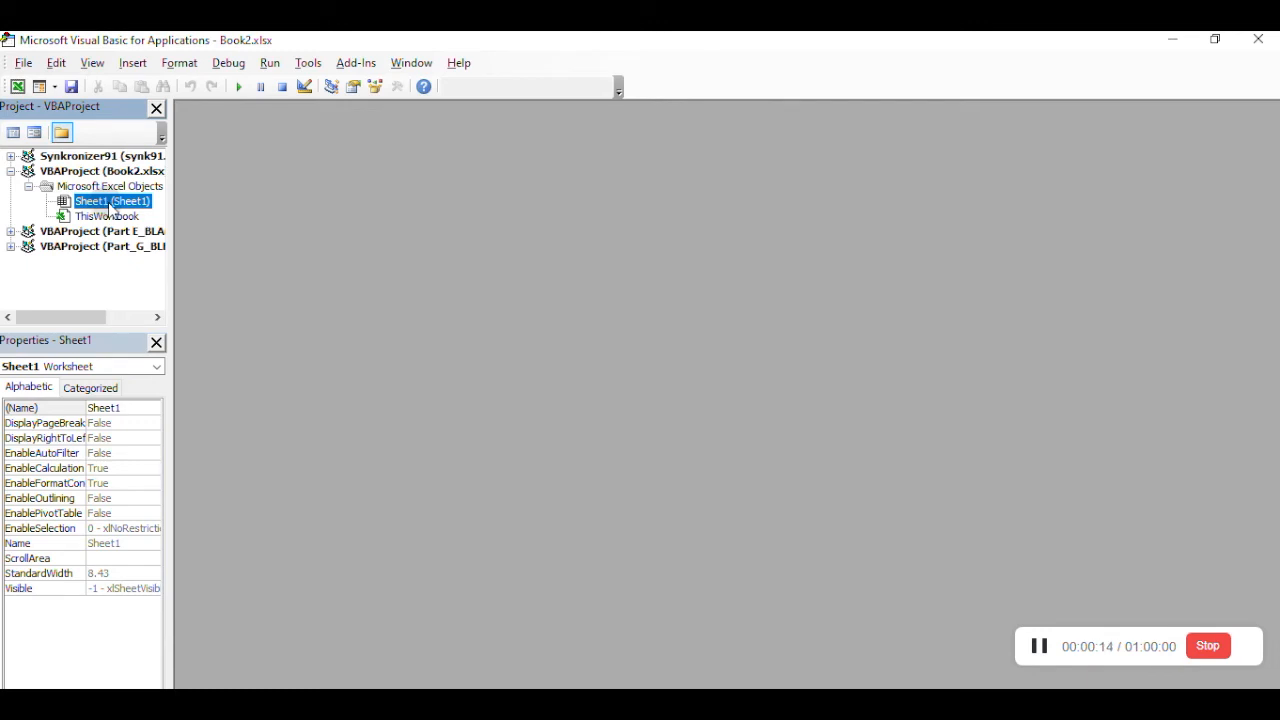
- Open Sheet1's code window and write the Worksheet_SelectionChange procedure warning about C2:C4 edits
{"action": "double_click", "coordinate": [111, 201]}
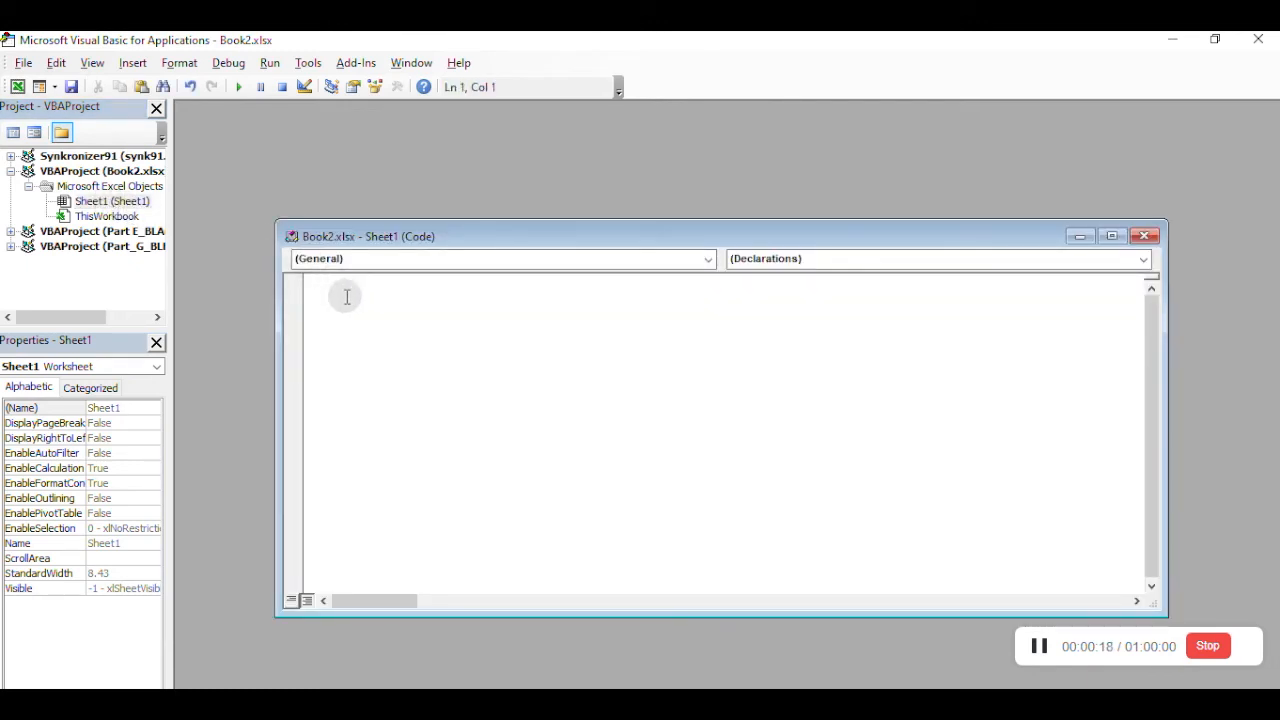
{"action": "type", "text": "Private Sub Worksheet_SelectionChange(ByVal Target As Range)"}
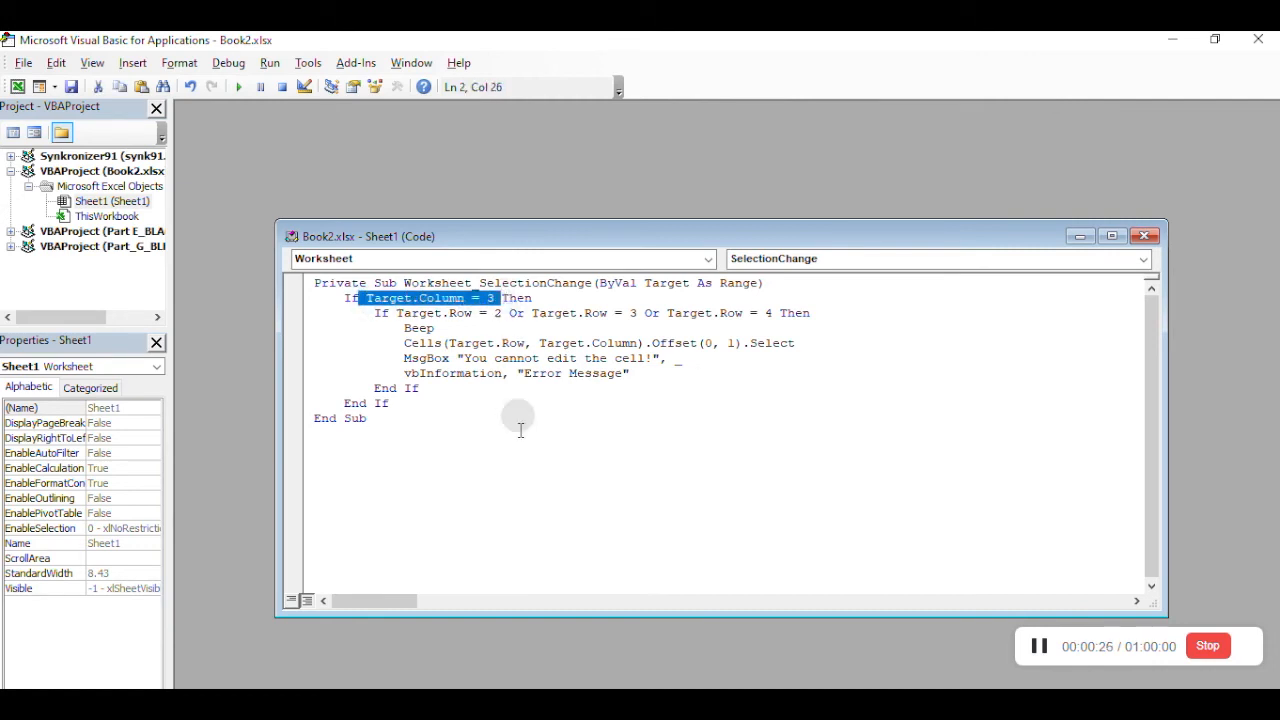
{"action": "double_click", "coordinate": [420, 312]}
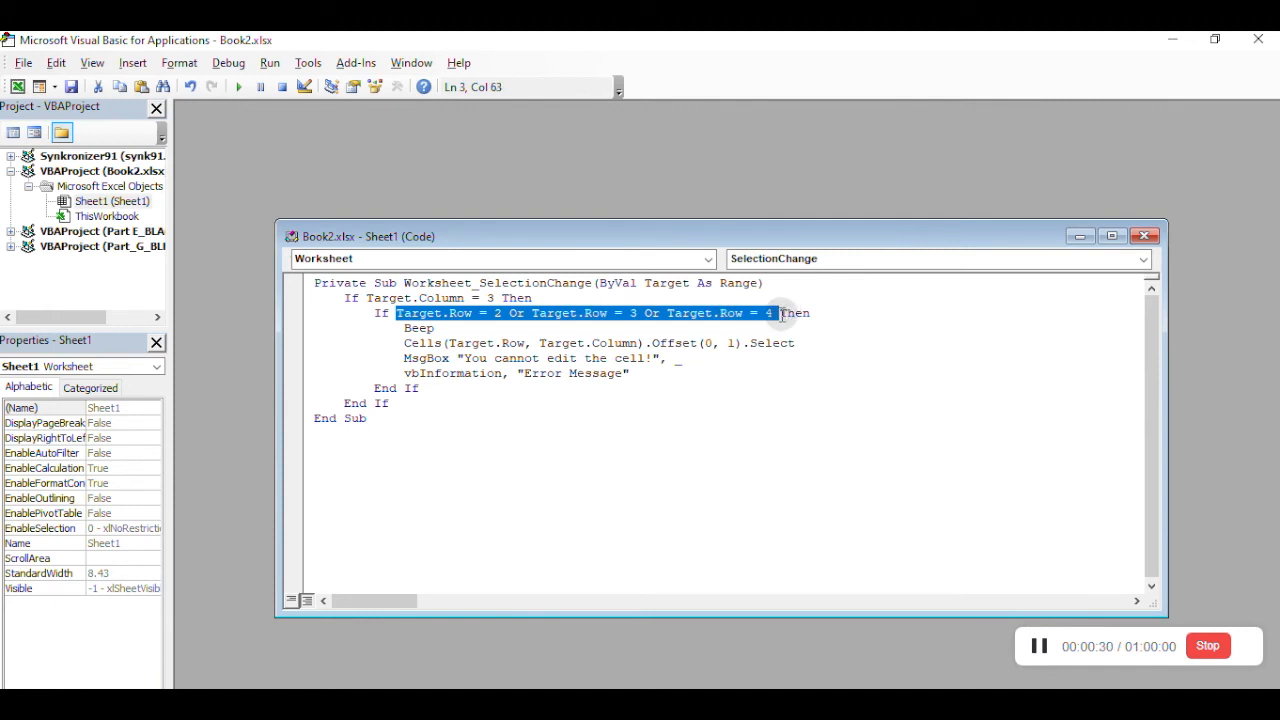
{"action": "mouse_move", "coordinate": [715, 505]}
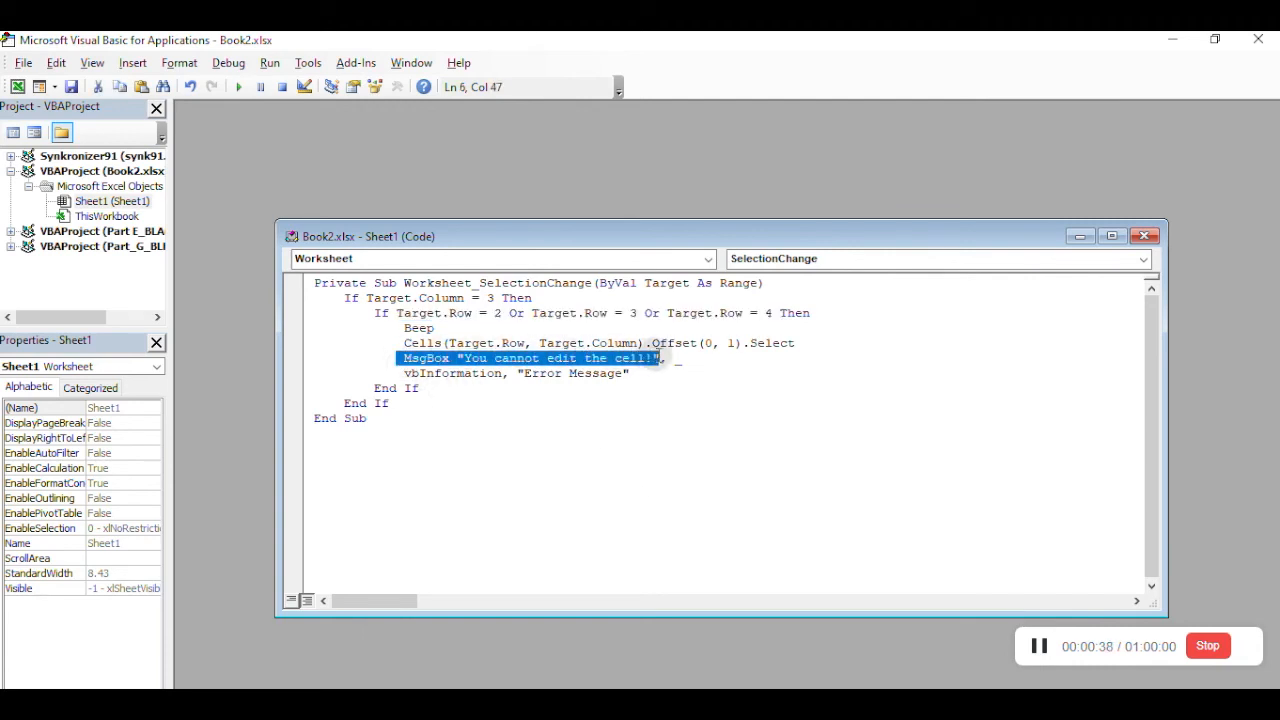
{"action": "mouse_move", "coordinate": [659, 492]}
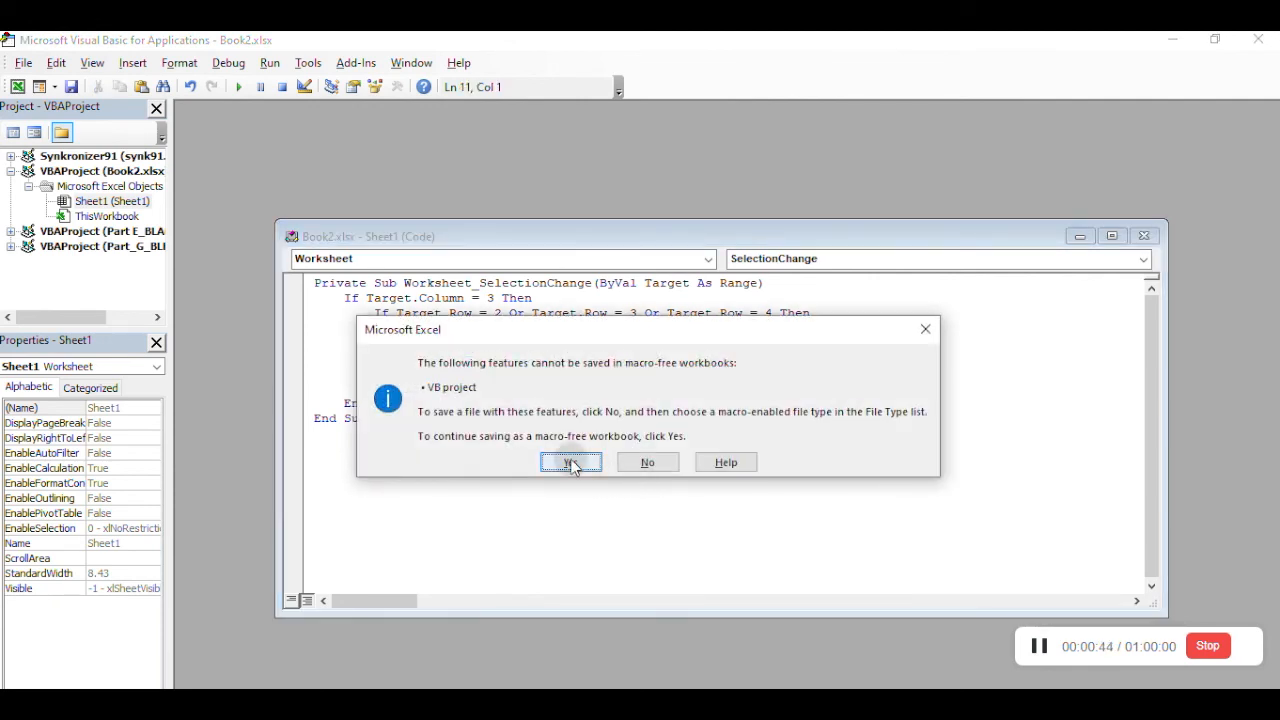
- Confirm saving Book2 as a macro-free workbook
{"action": "left_click", "coordinate": [570, 462]}
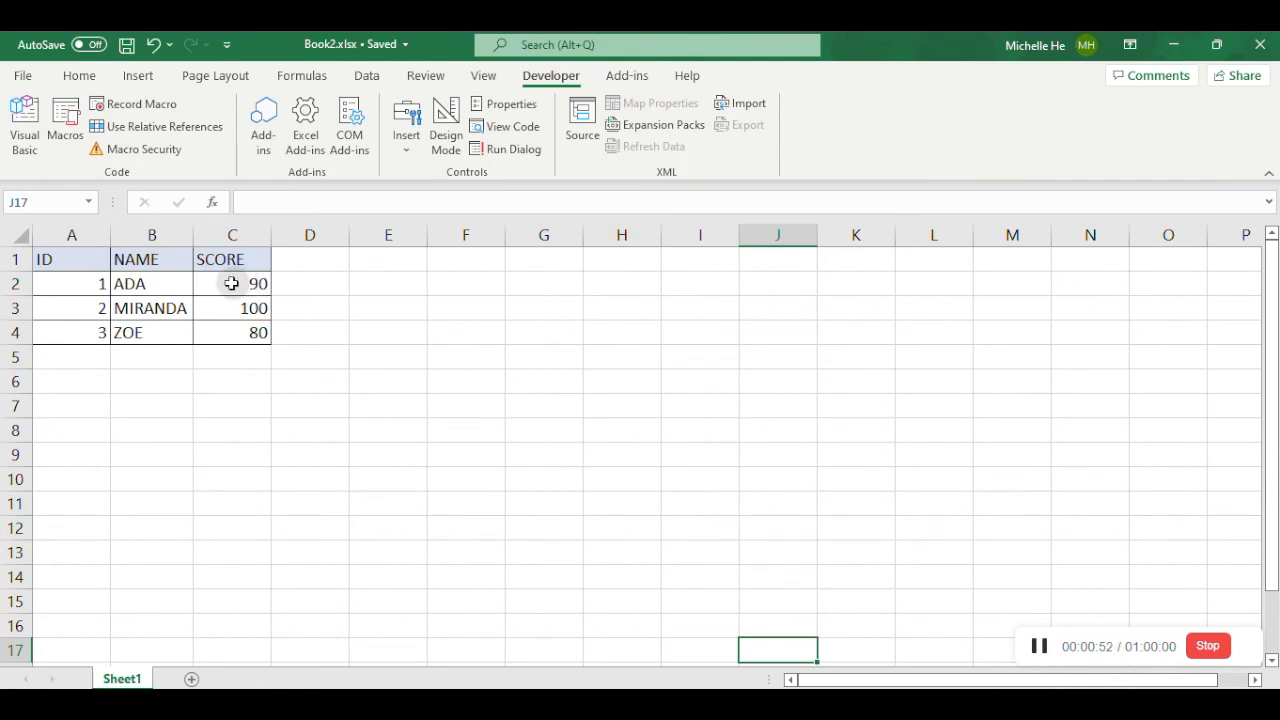
{"action": "left_click", "coordinate": [232, 283]}
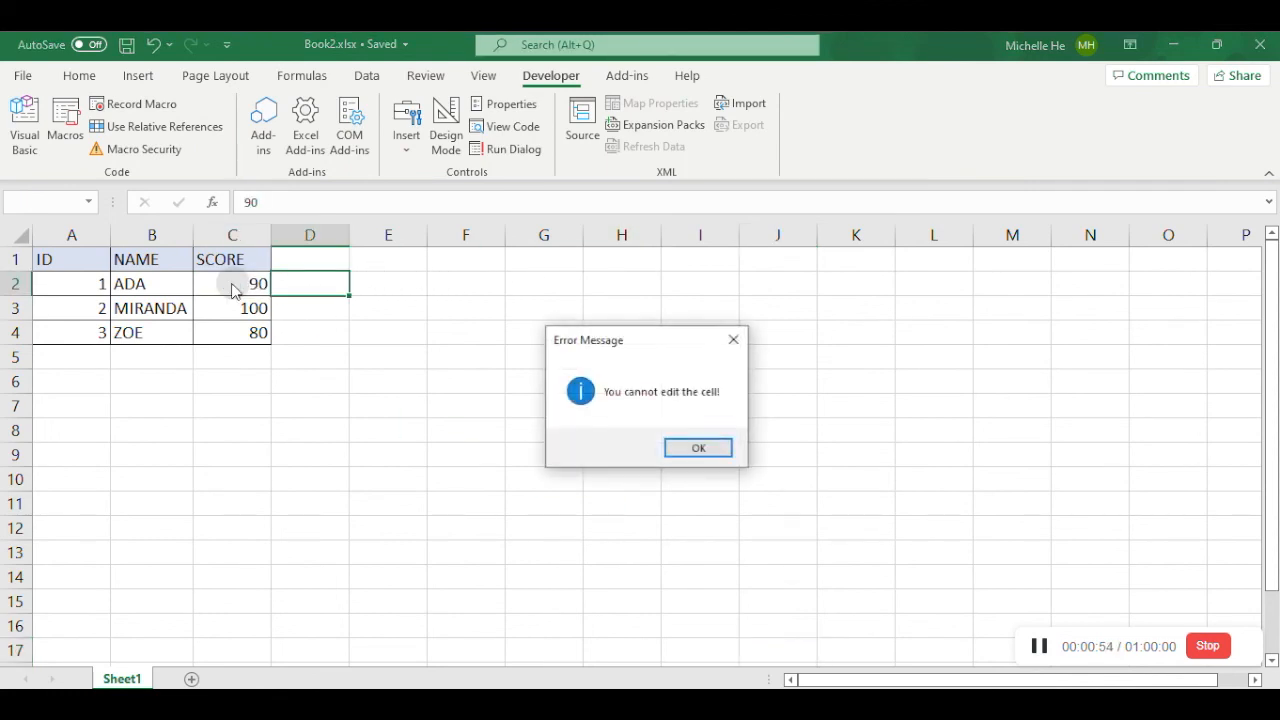
{"action": "mouse_move", "coordinate": [605, 418]}
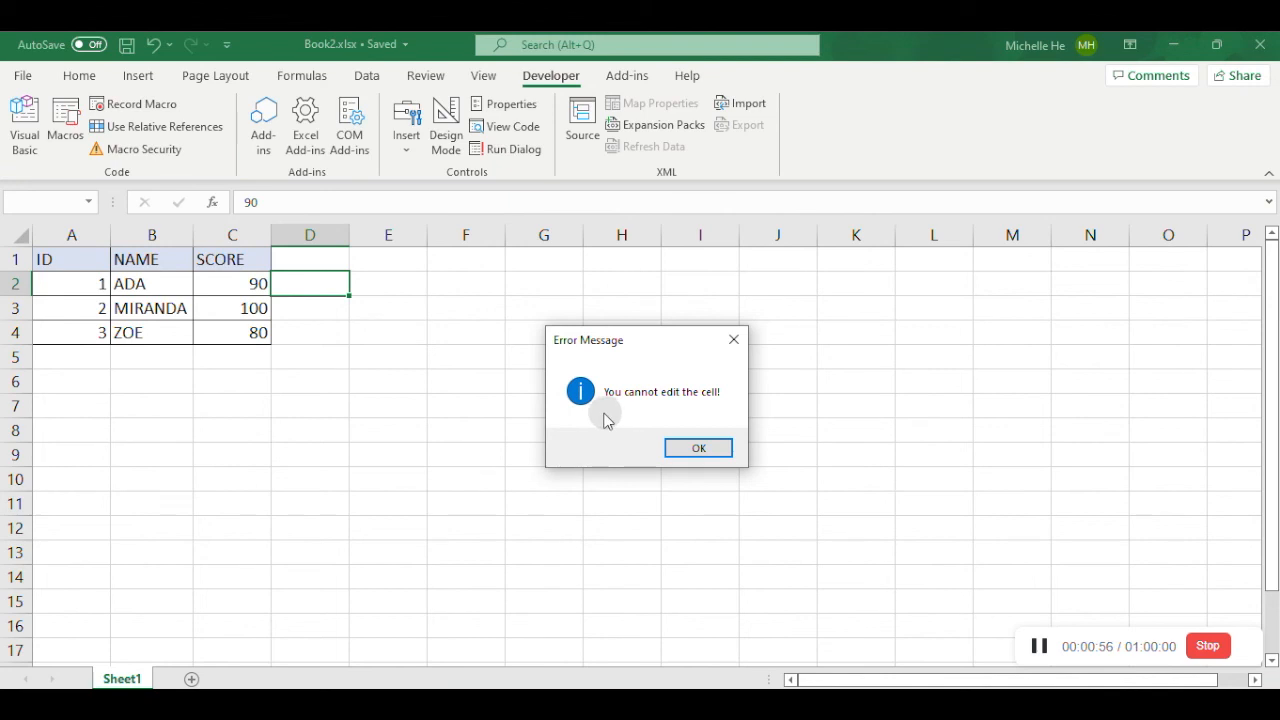
{"action": "left_click", "coordinate": [698, 447]}
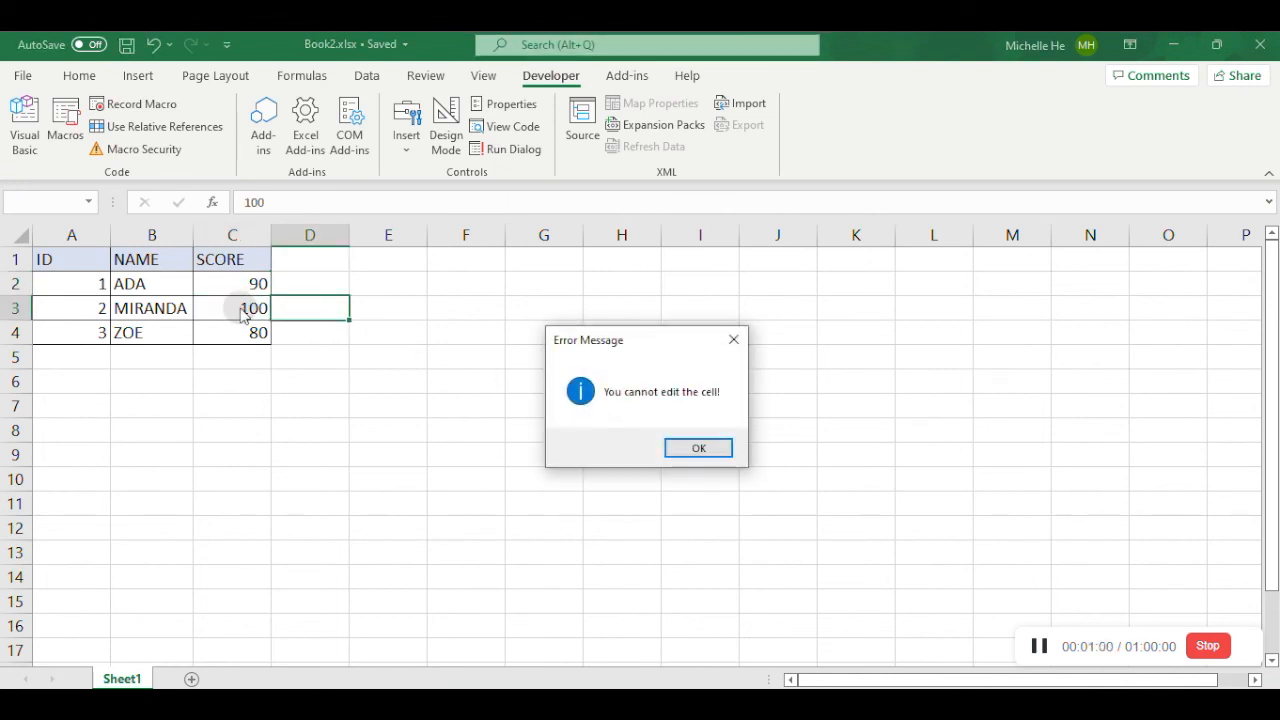
{"action": "left_click", "coordinate": [698, 447]}
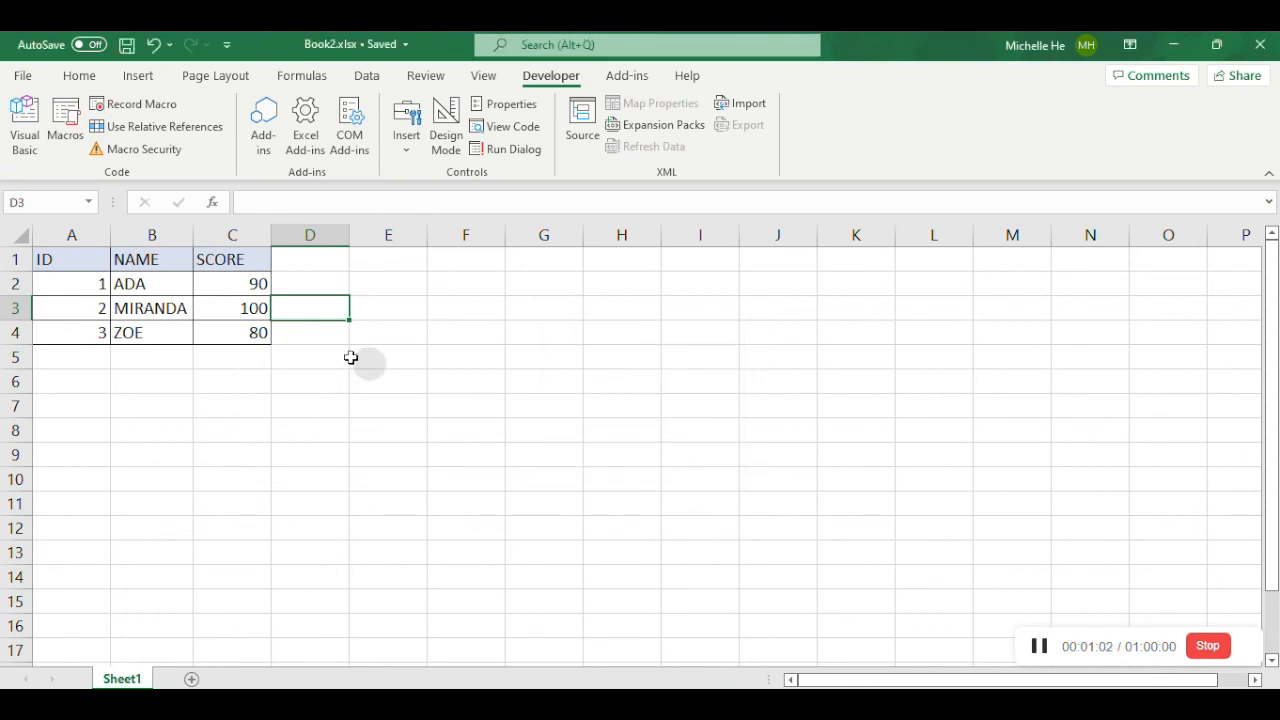
{"action": "left_click", "coordinate": [309, 332]}
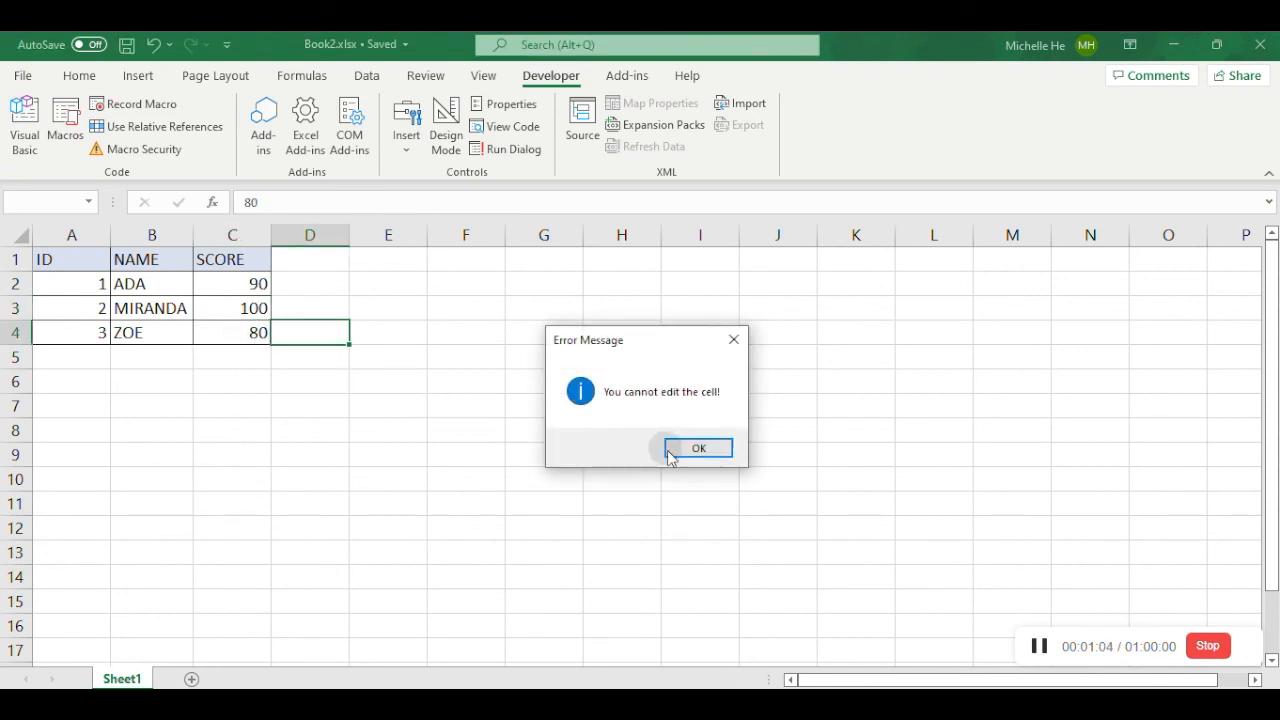
{"action": "left_click", "coordinate": [698, 447]}
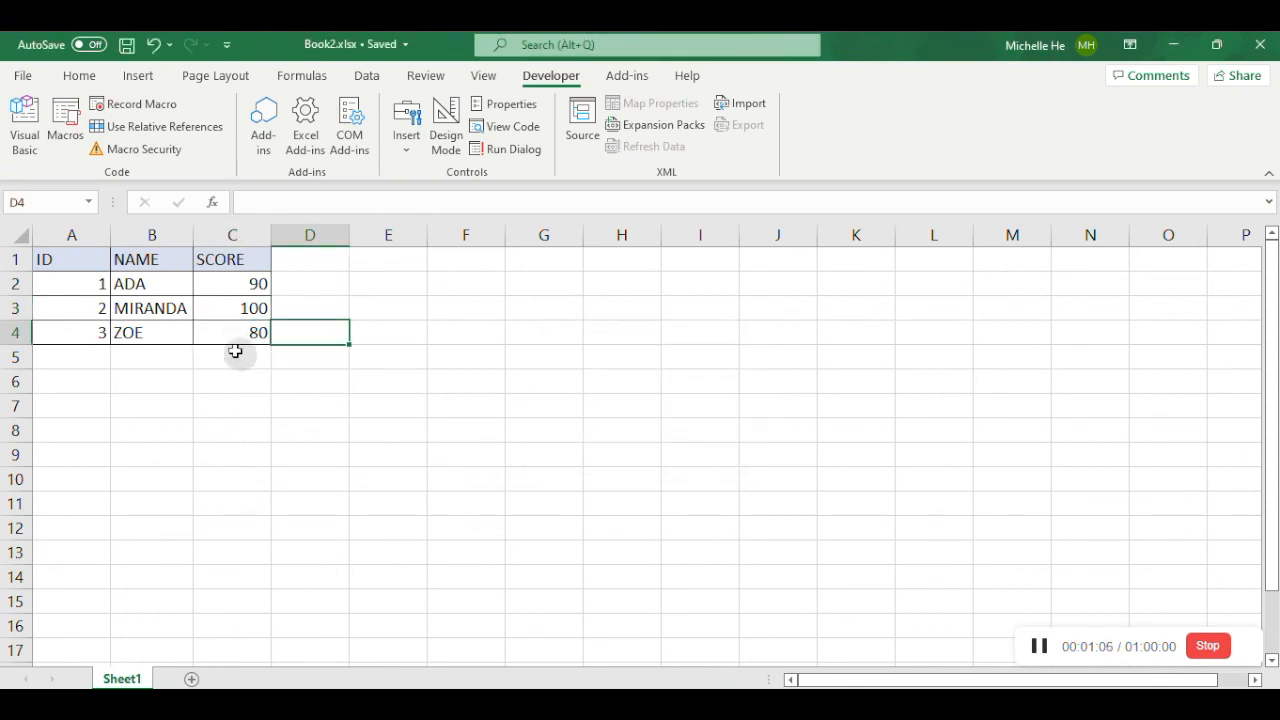
{"action": "double_click", "coordinate": [152, 283]}
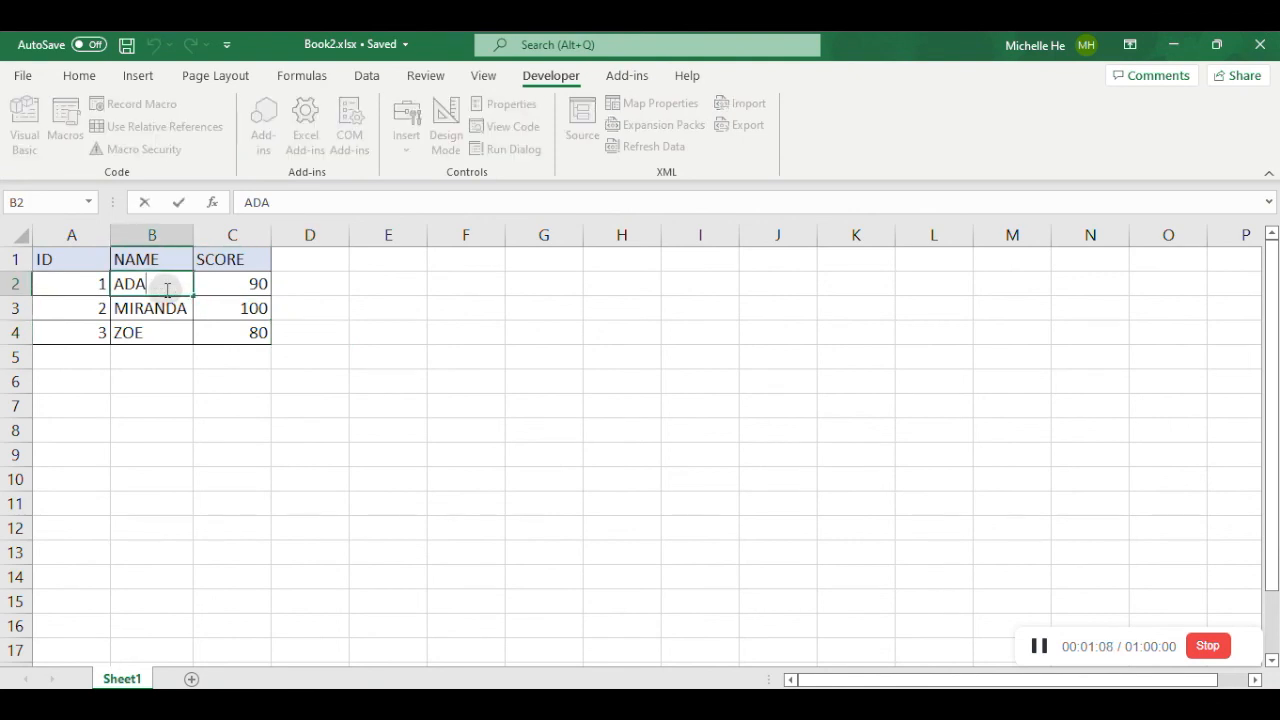